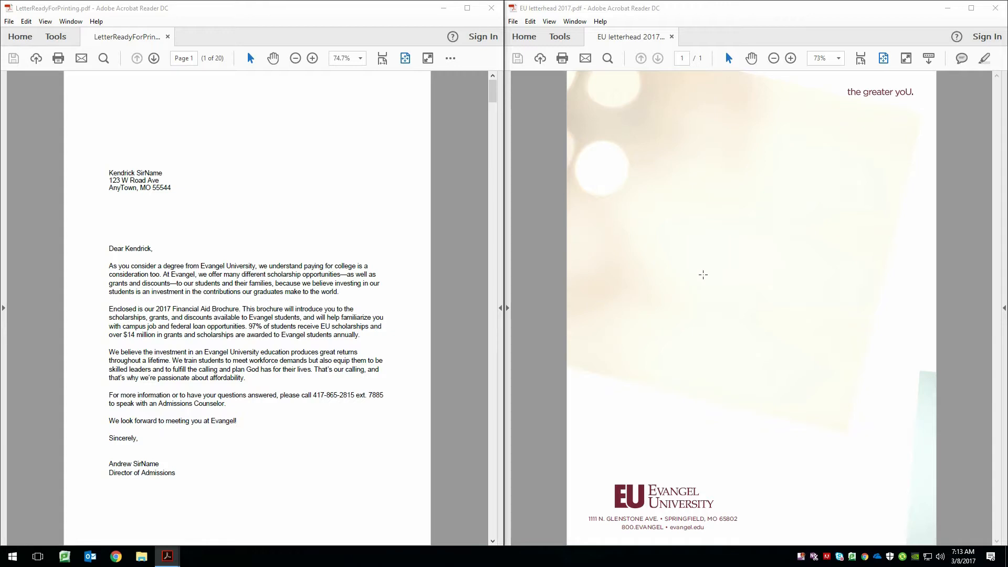
mouse_move(350, 208)
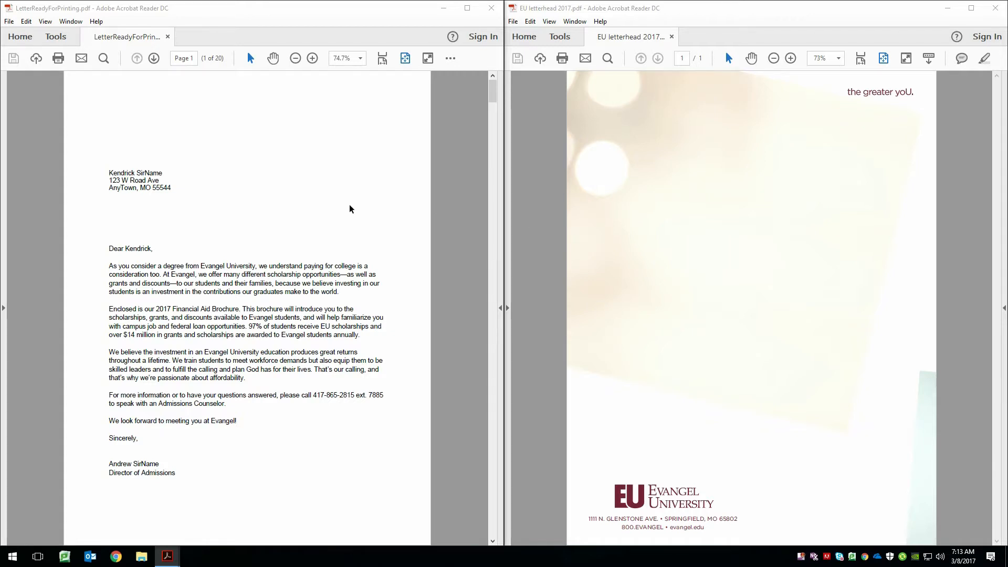
mouse_move(732, 189)
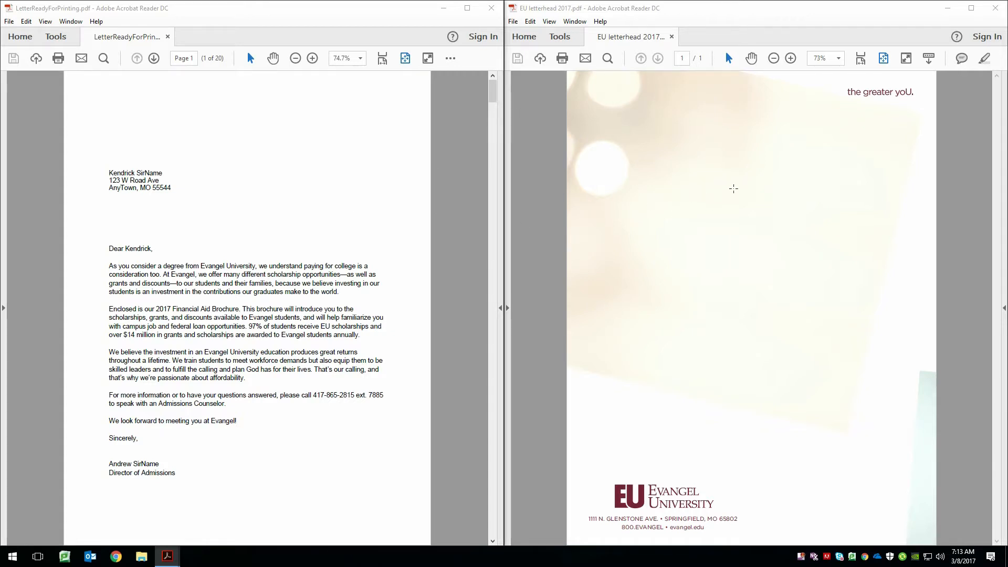
mouse_move(790, 195)
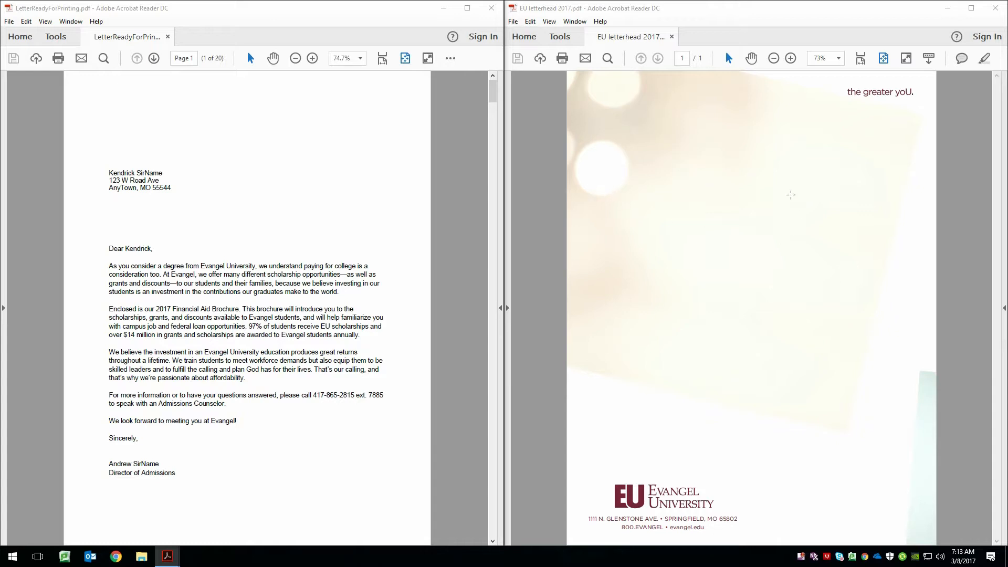
mouse_move(788, 191)
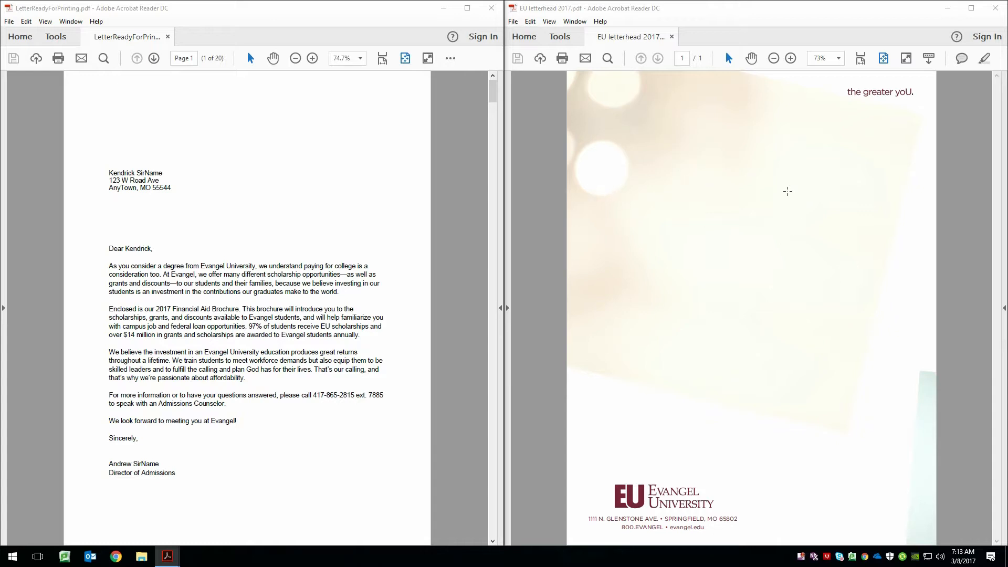
mouse_move(738, 221)
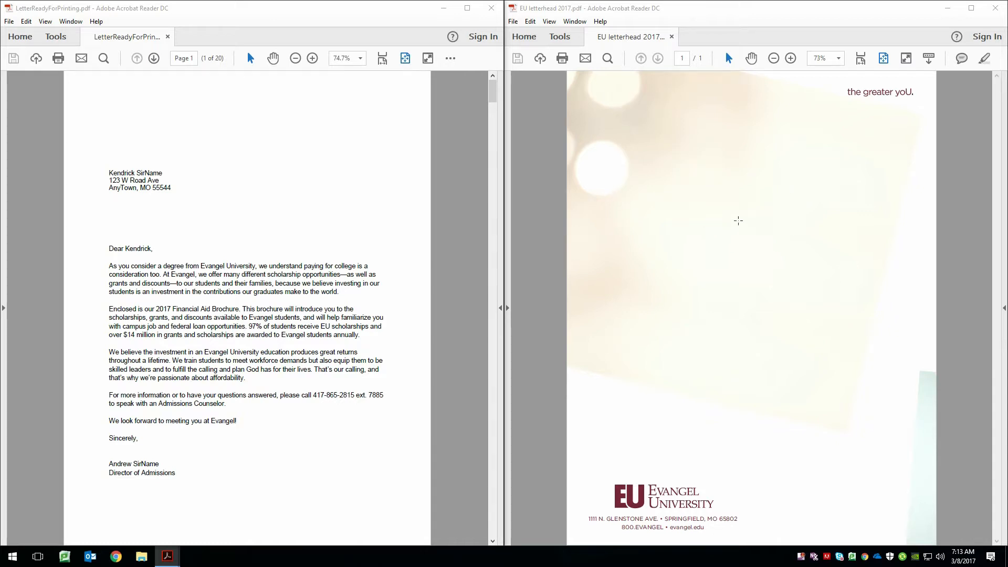
mouse_move(516, 204)
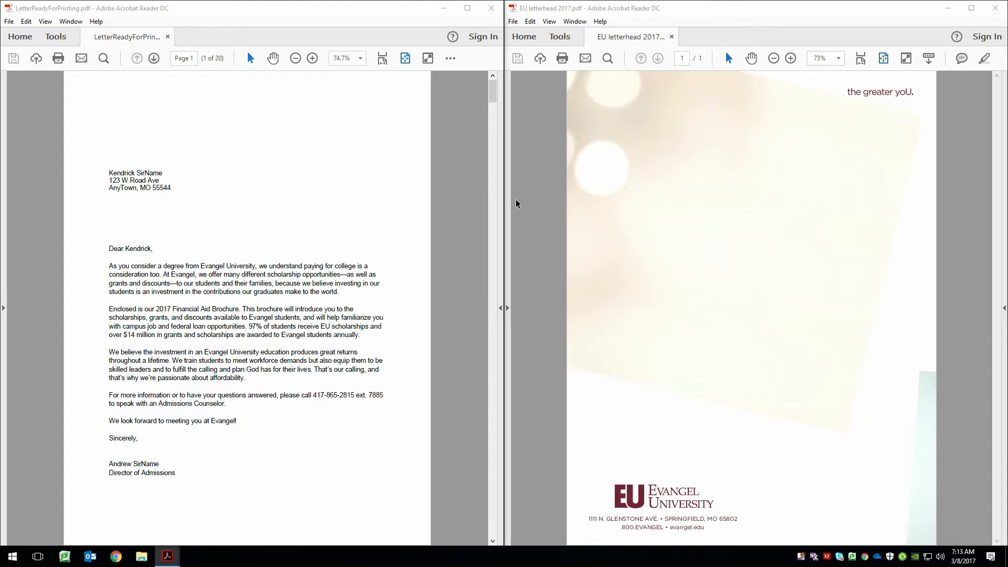
mouse_move(507, 145)
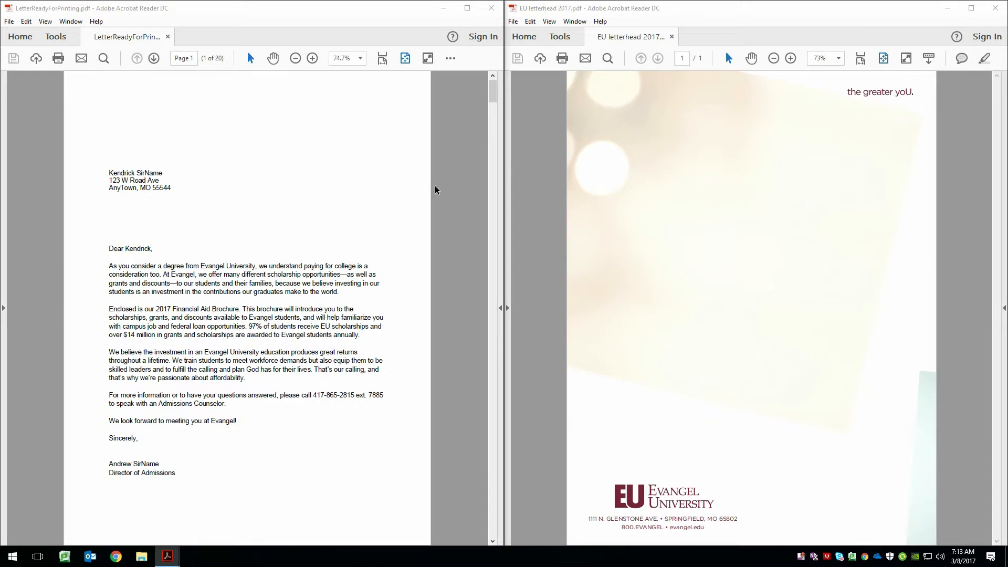
mouse_move(427, 185)
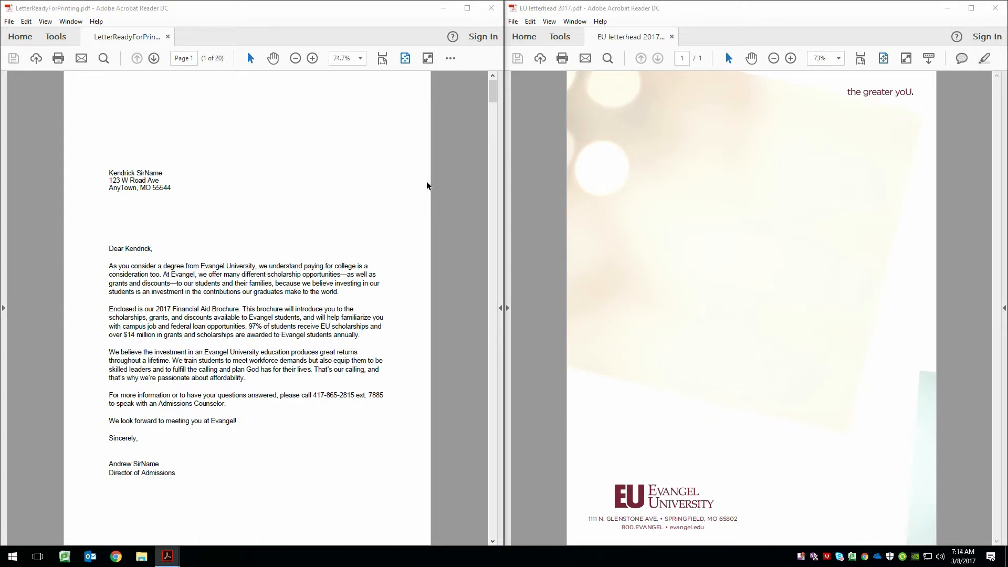
mouse_move(536, 214)
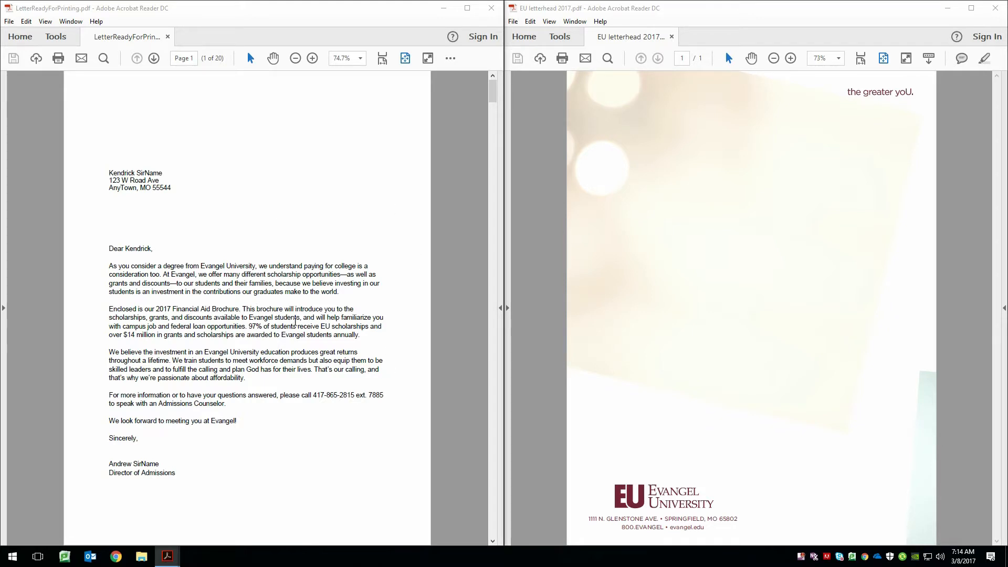
mouse_move(295, 287)
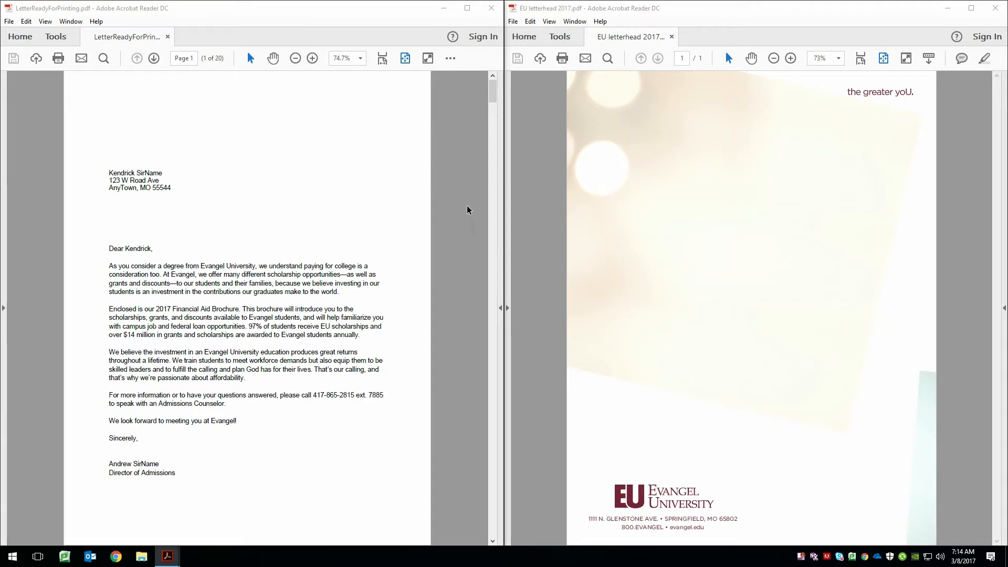
mouse_move(577, 194)
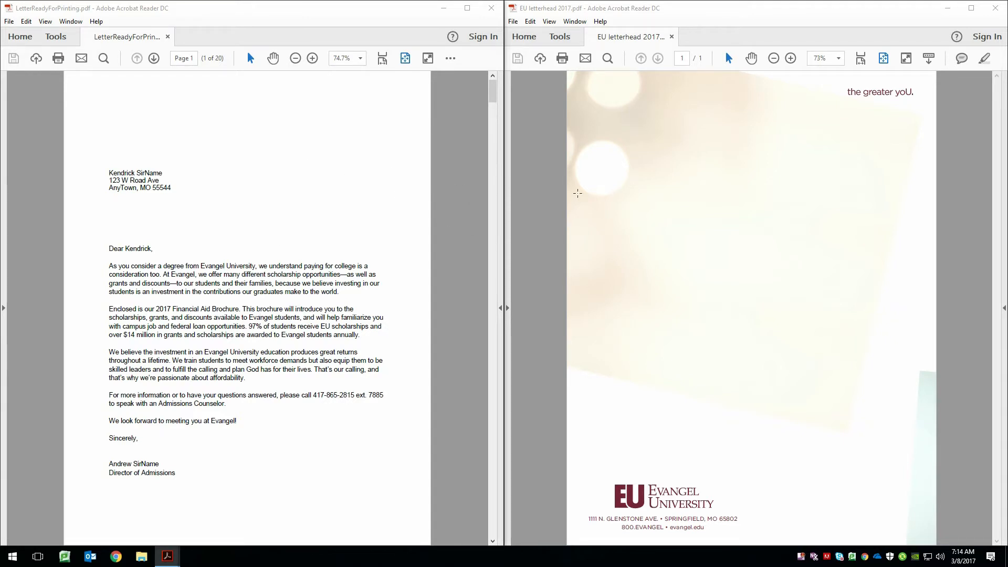
mouse_move(710, 321)
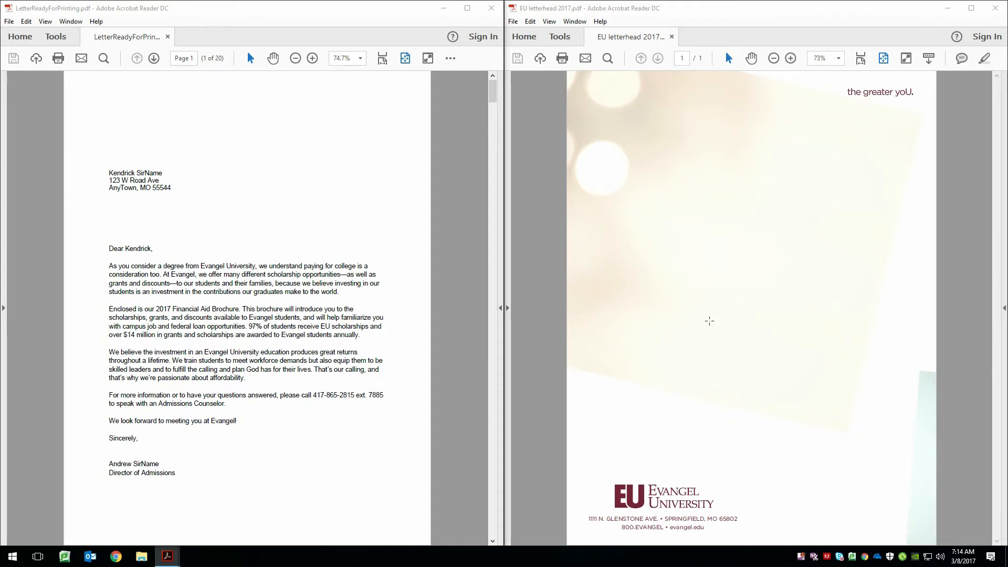
mouse_move(318, 284)
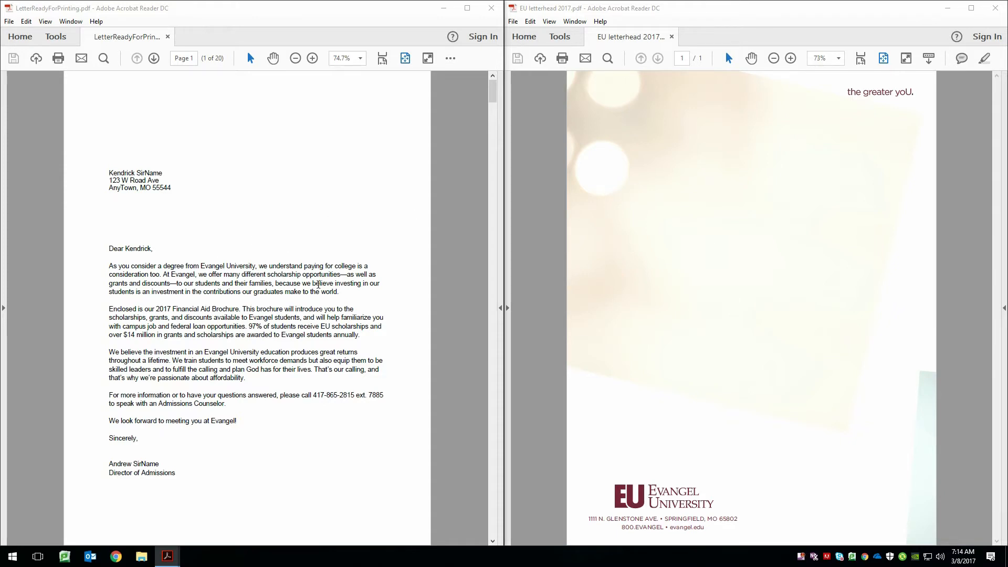
mouse_move(412, 269)
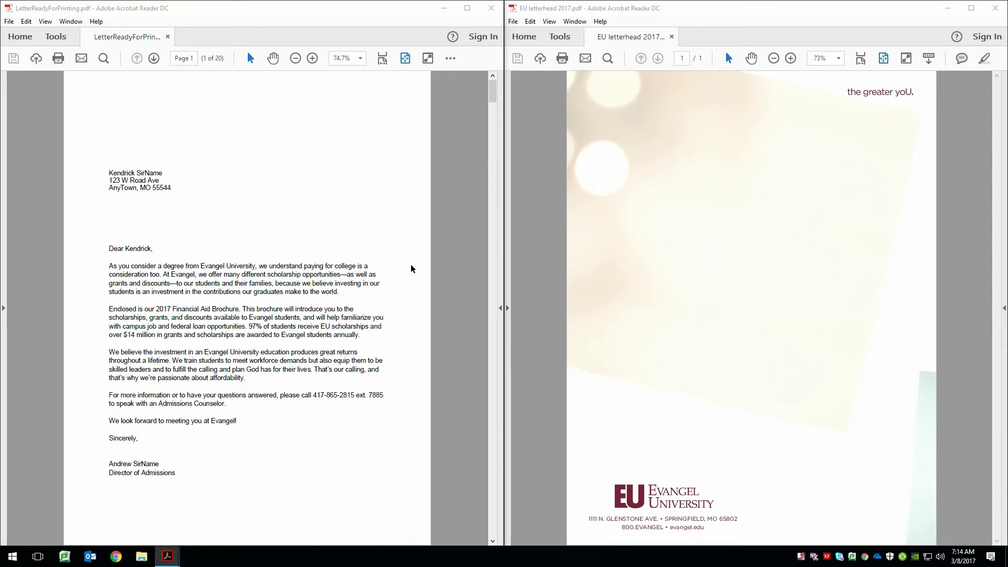
mouse_move(476, 255)
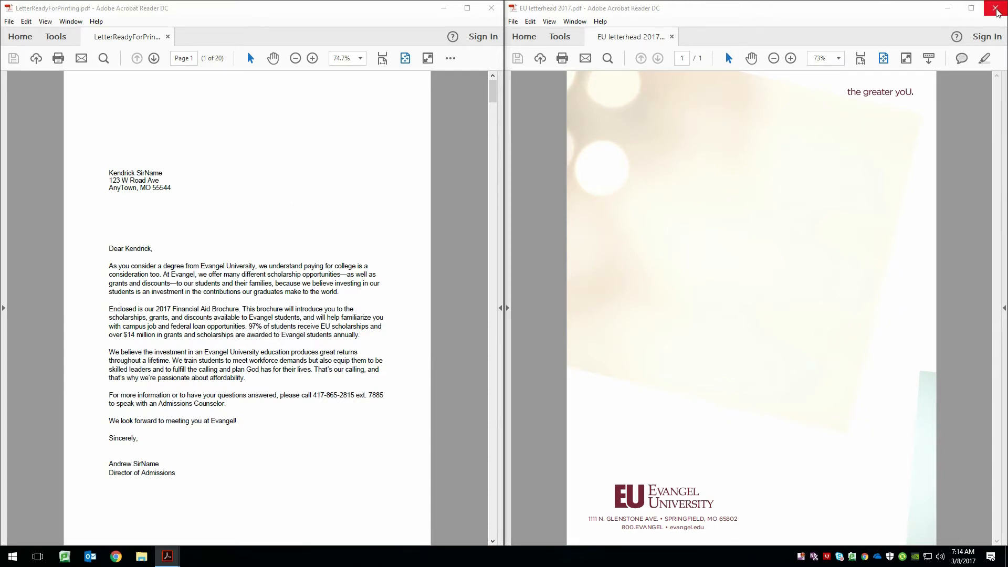
- Close the EU letterhead, maximize the letter window, then quit Acrobat Reader DC
click(995, 8)
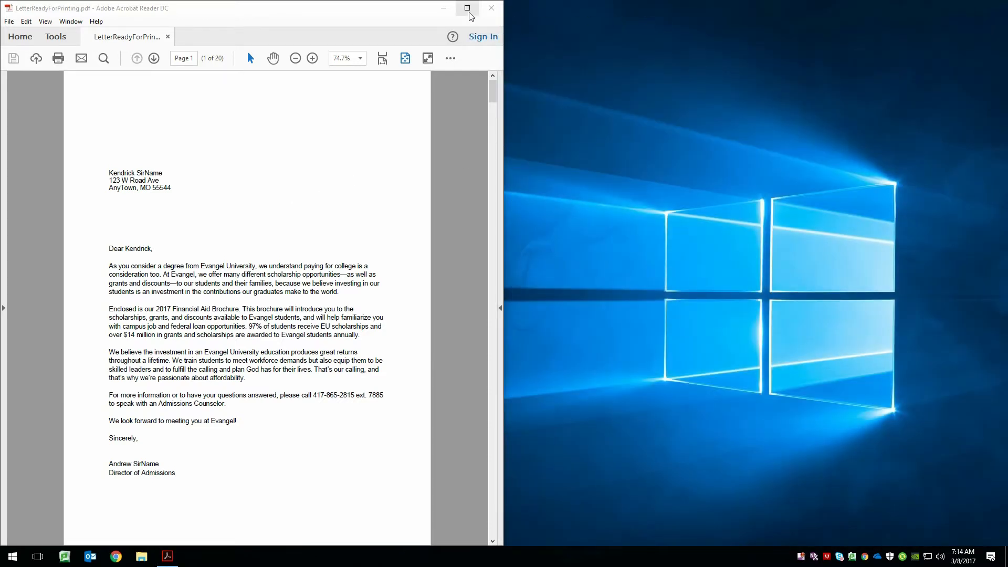
click(468, 8)
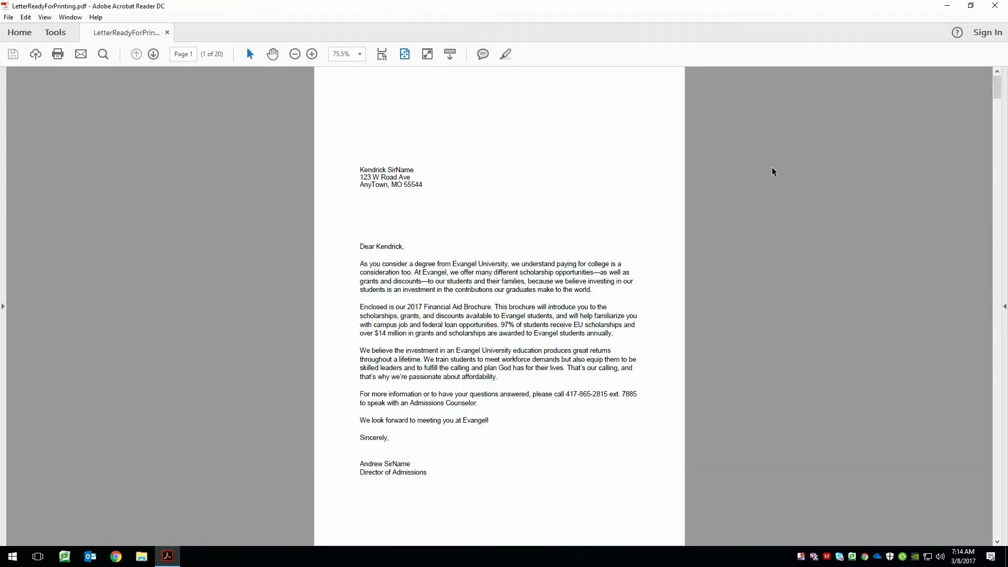
mouse_move(1004, 310)
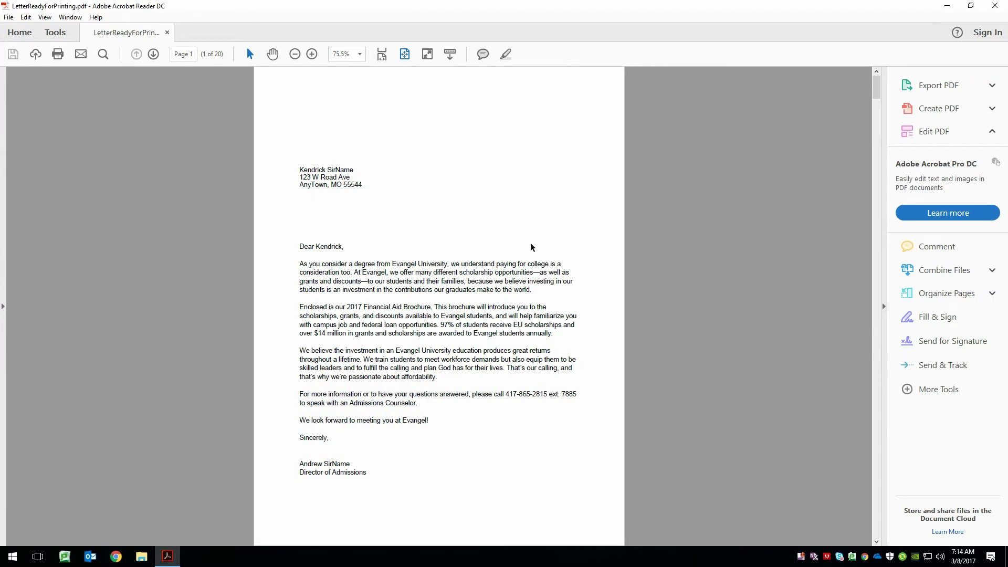
mouse_move(105, 12)
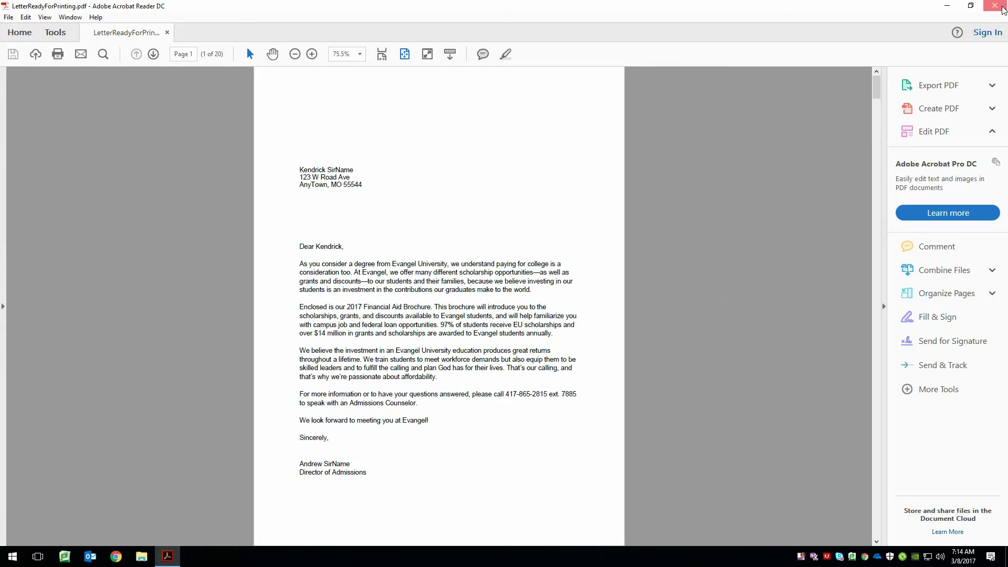
click(999, 6)
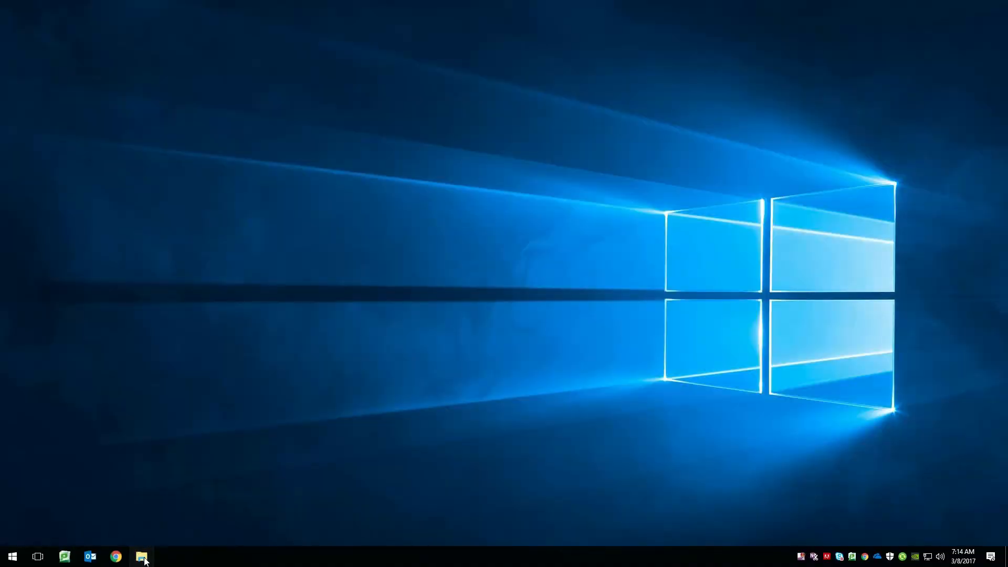
- Open LetterReadyForPrinting.pdf from ScreenCapture > Assets with Adobe Acrobat Pro
click(141, 556)
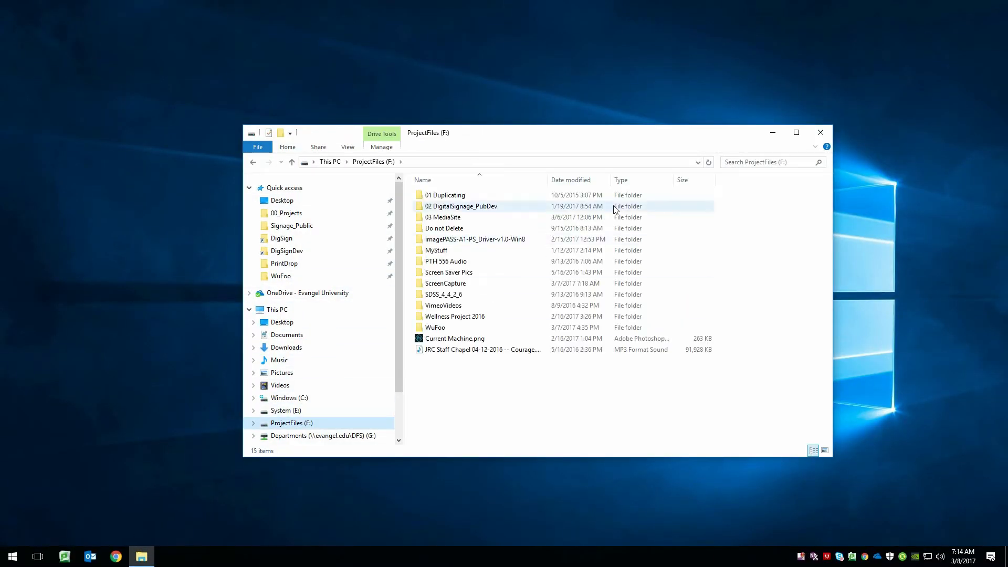
double_click(445, 283)
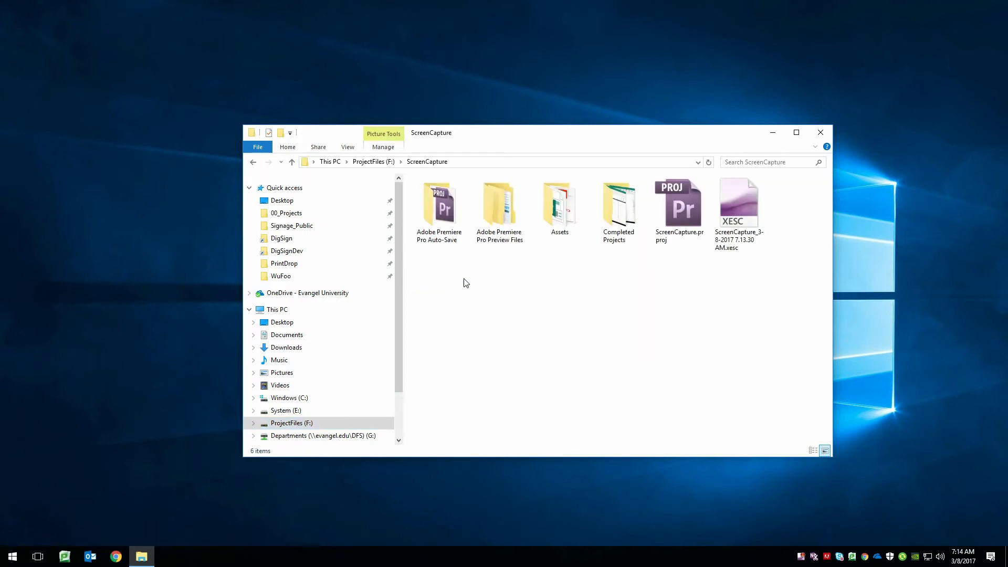
double_click(559, 203)
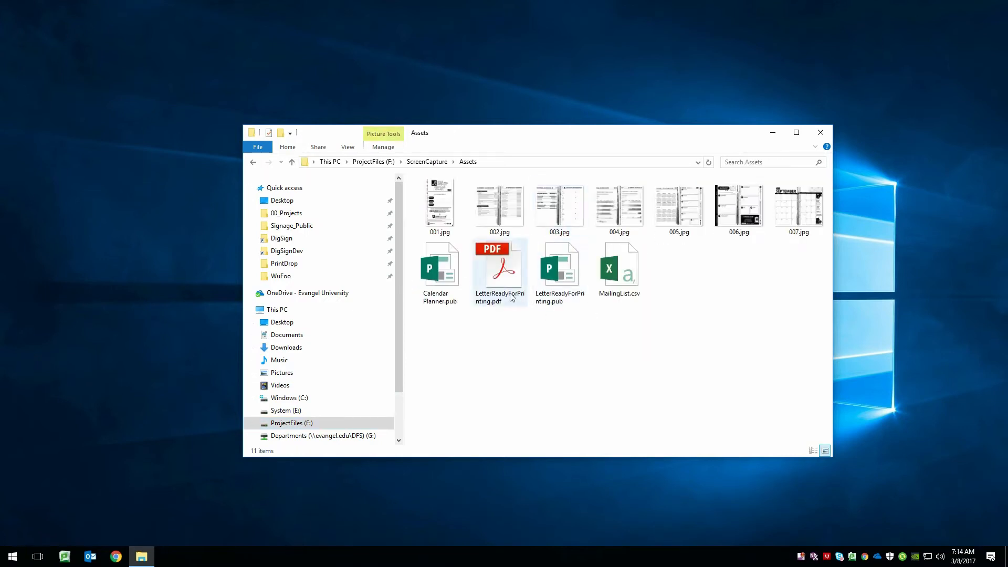
mouse_move(498, 283)
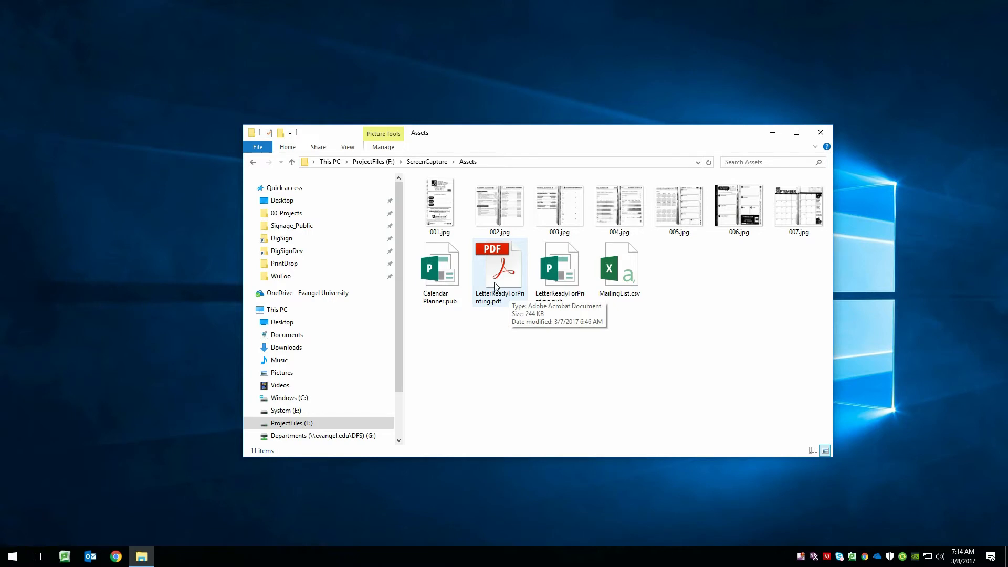
mouse_move(504, 275)
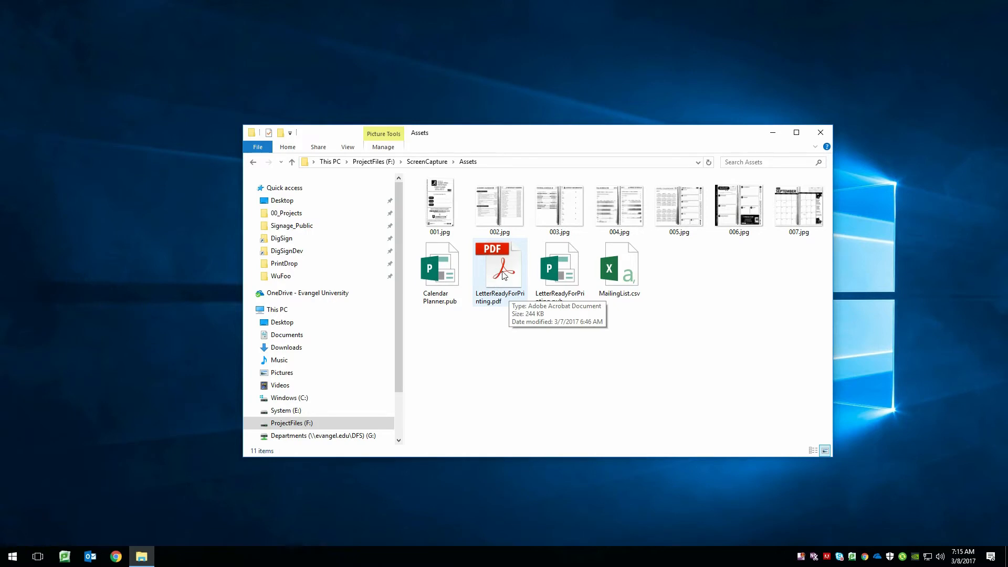
right_click(499, 263)
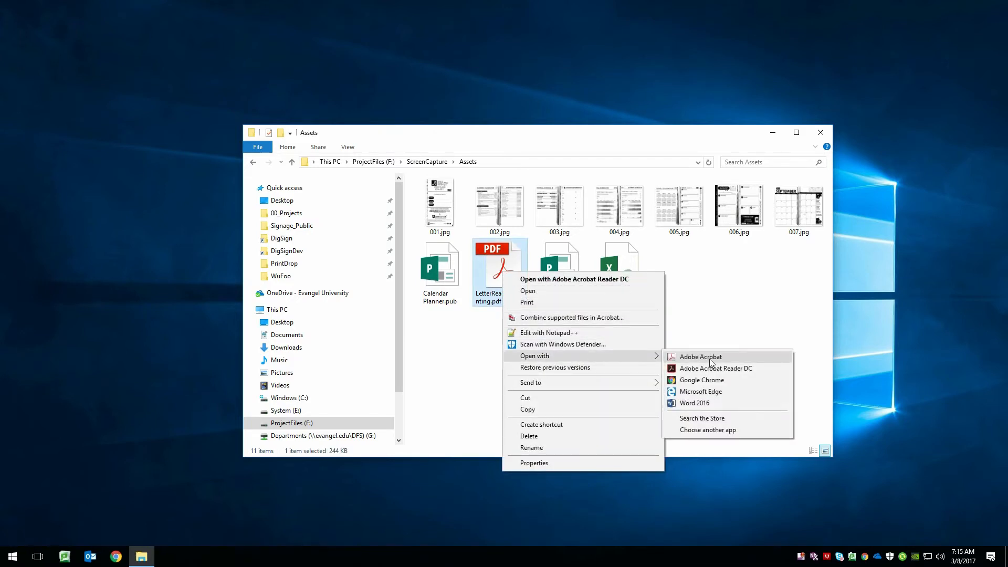
click(700, 357)
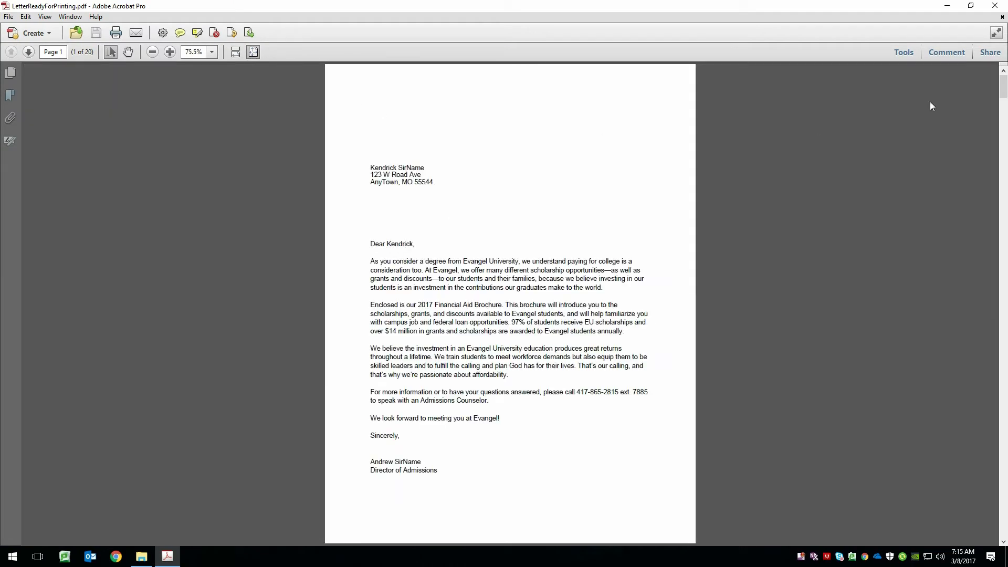
mouse_move(904, 52)
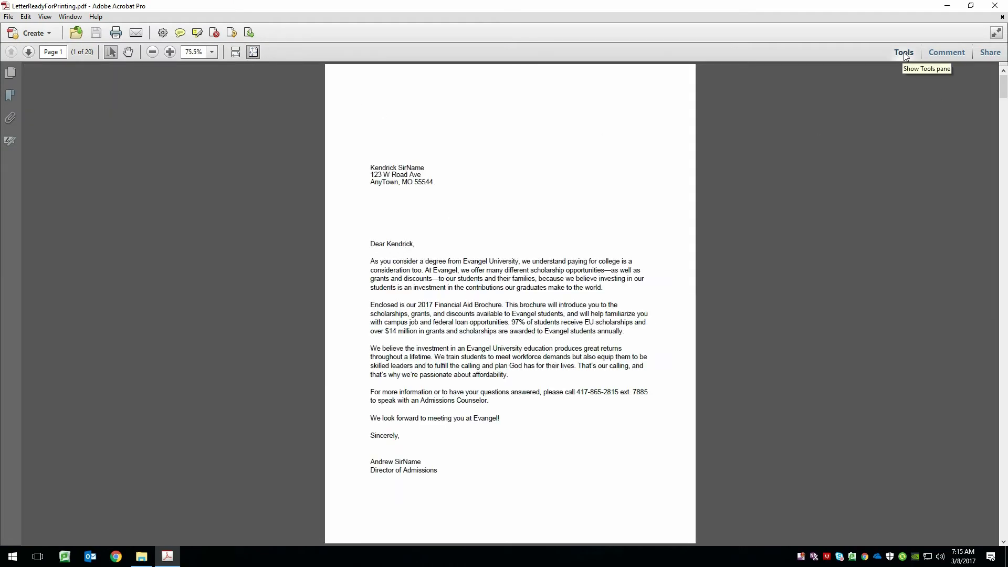
- Start Add Background from the Pages tools and set the source to File
click(903, 52)
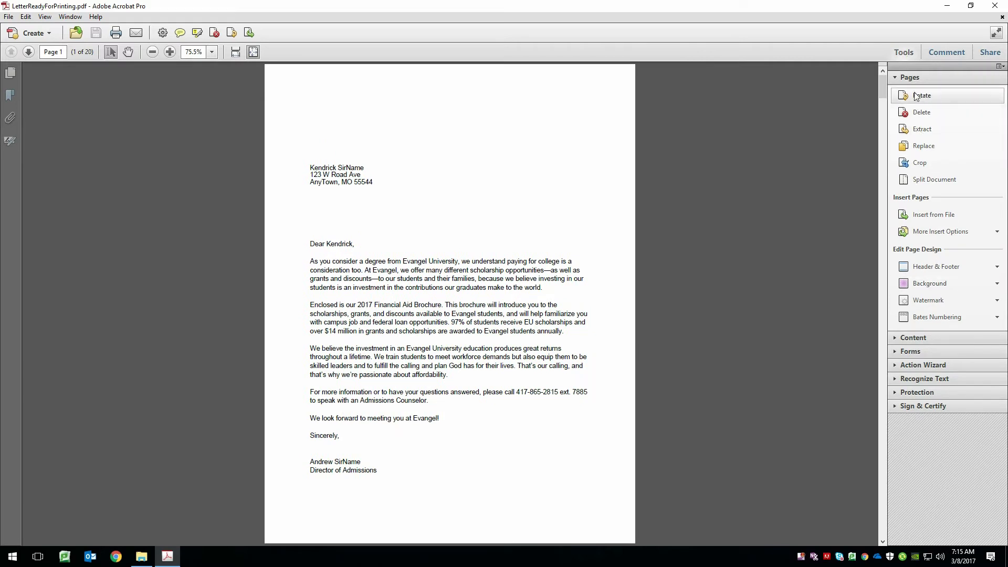
click(908, 77)
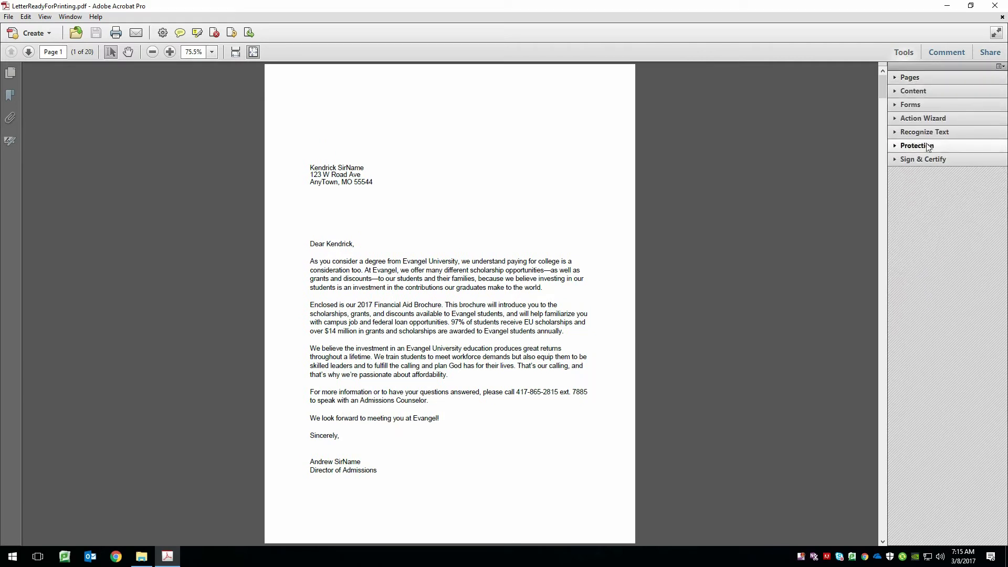
click(910, 77)
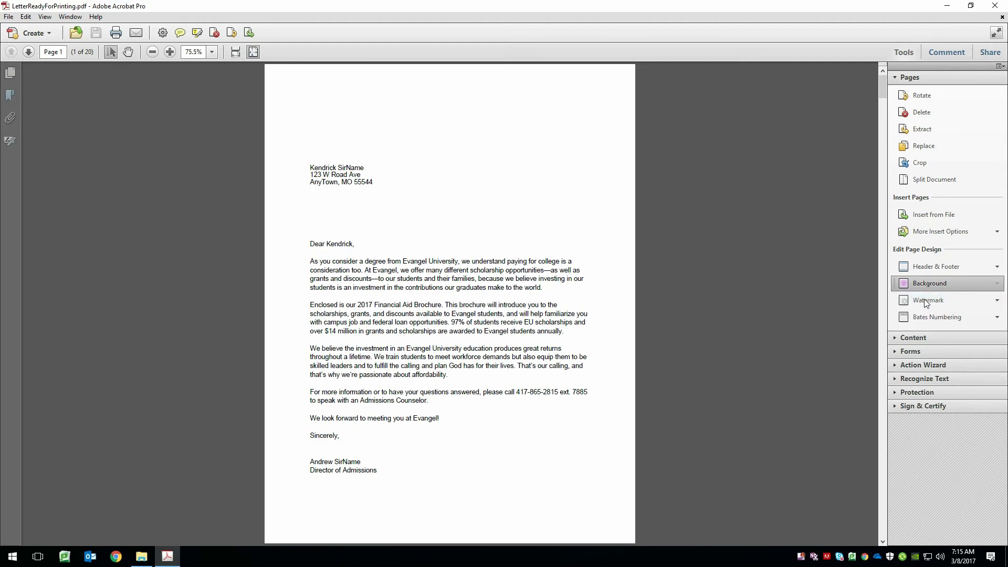
click(929, 282)
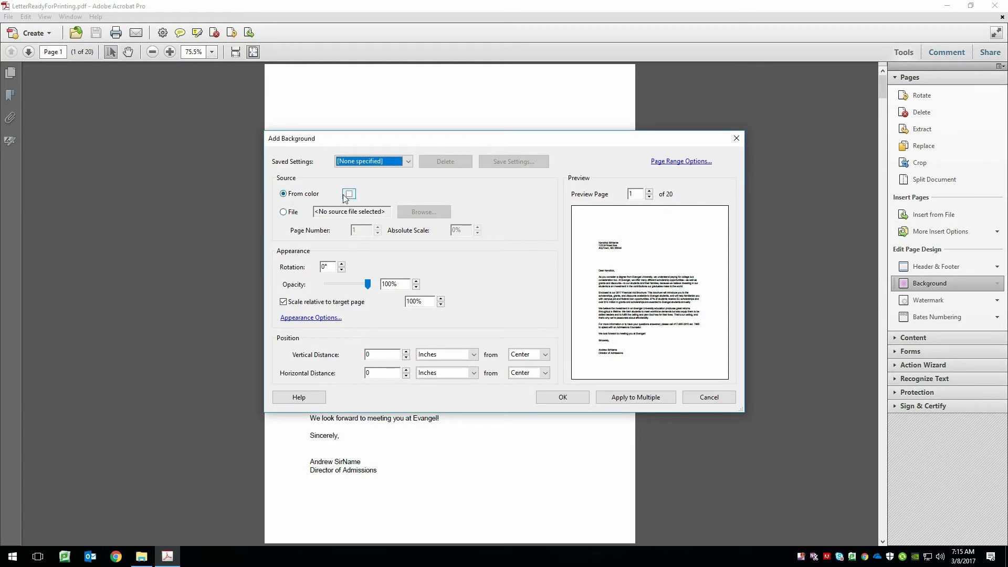
click(283, 212)
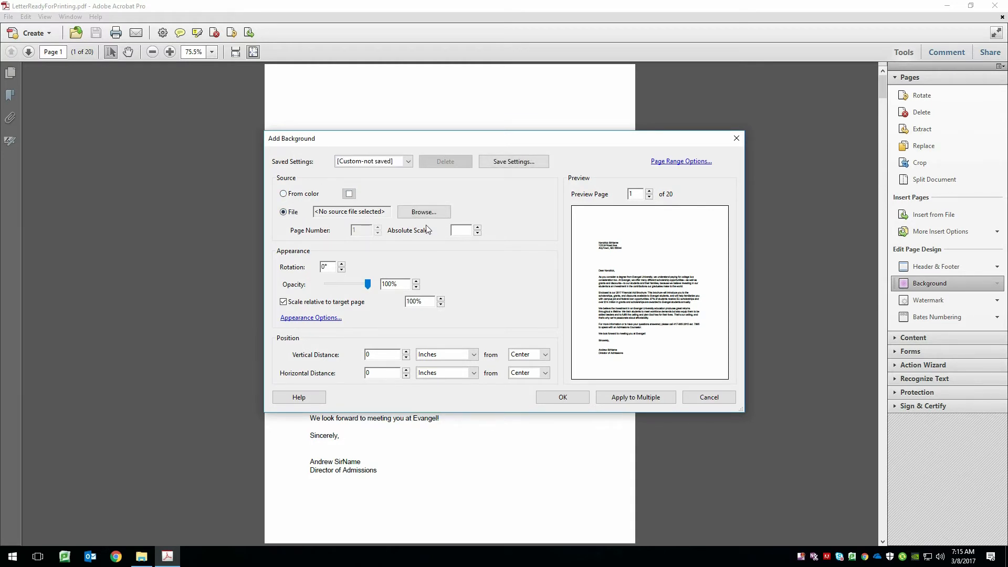
- Browse to 00_Projects > Admissions and pick EU letterhead 2017.pdf
click(423, 211)
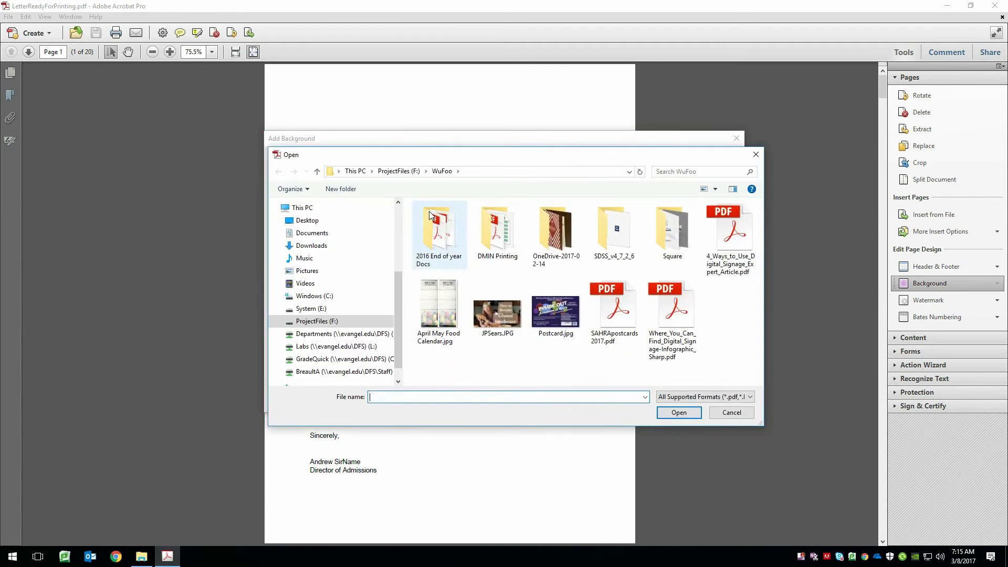
click(316, 321)
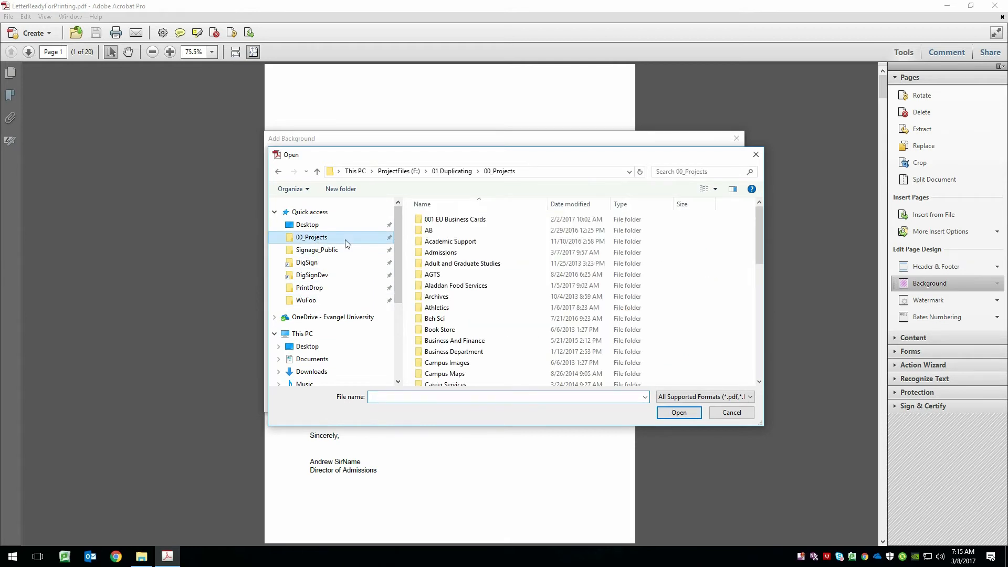
click(441, 252)
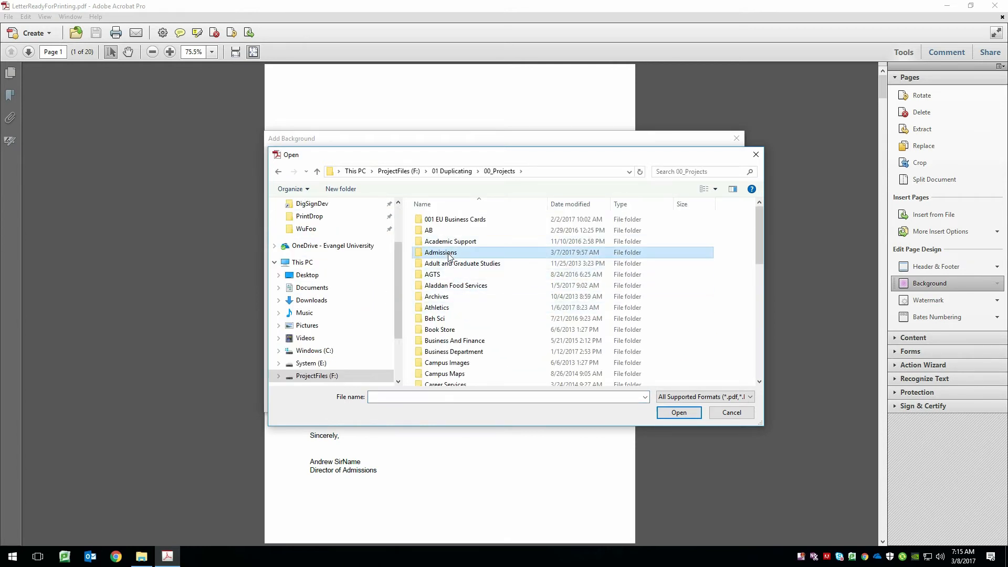
double_click(440, 252)
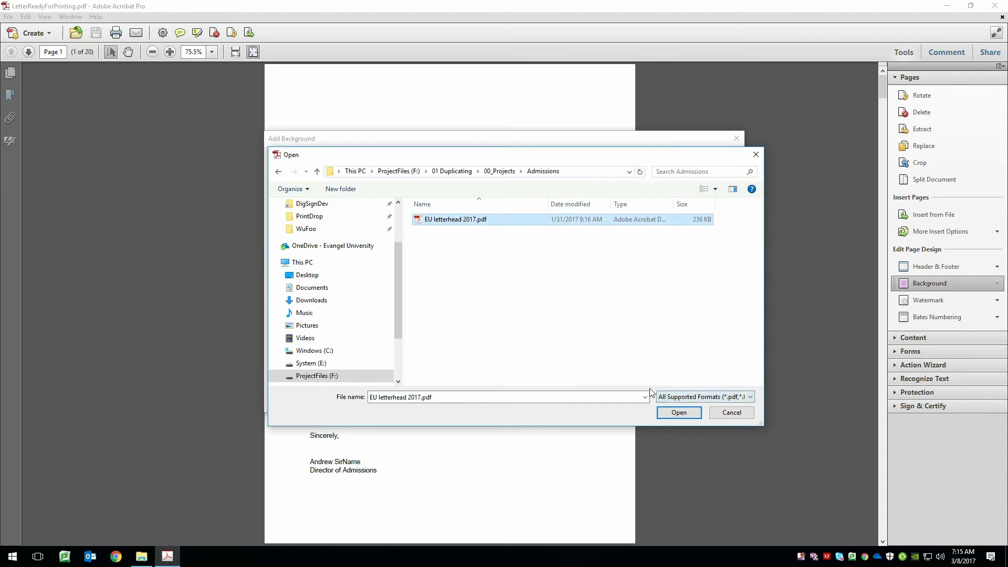
- Load EU letterhead 2017.pdf as the background and preview it behind the letter
click(677, 412)
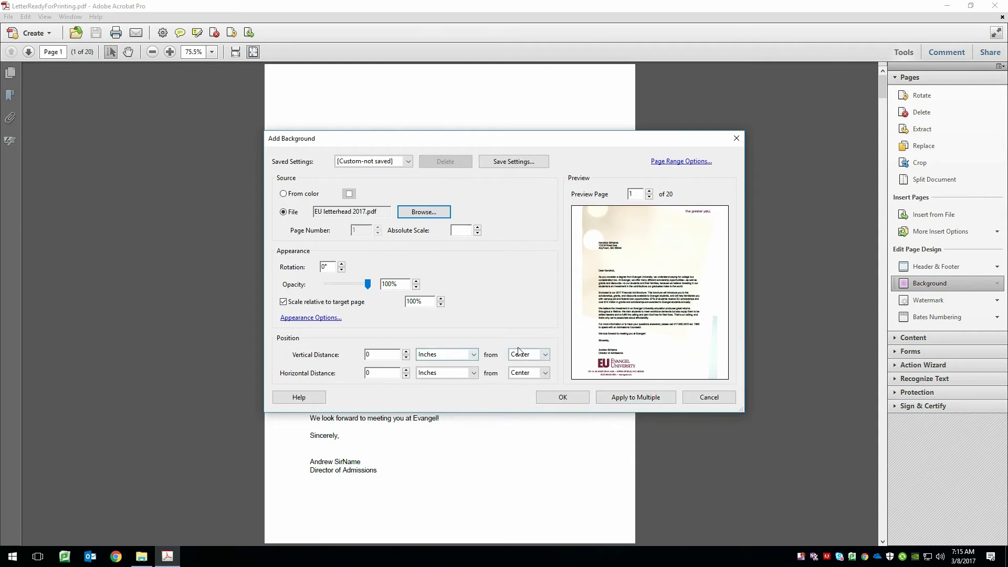
mouse_move(510, 319)
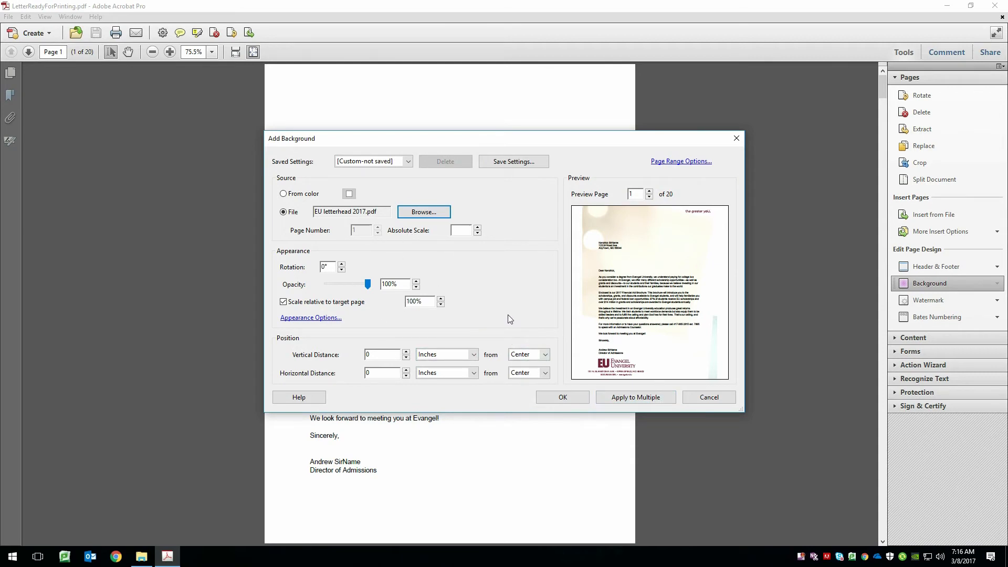
mouse_move(740, 317)
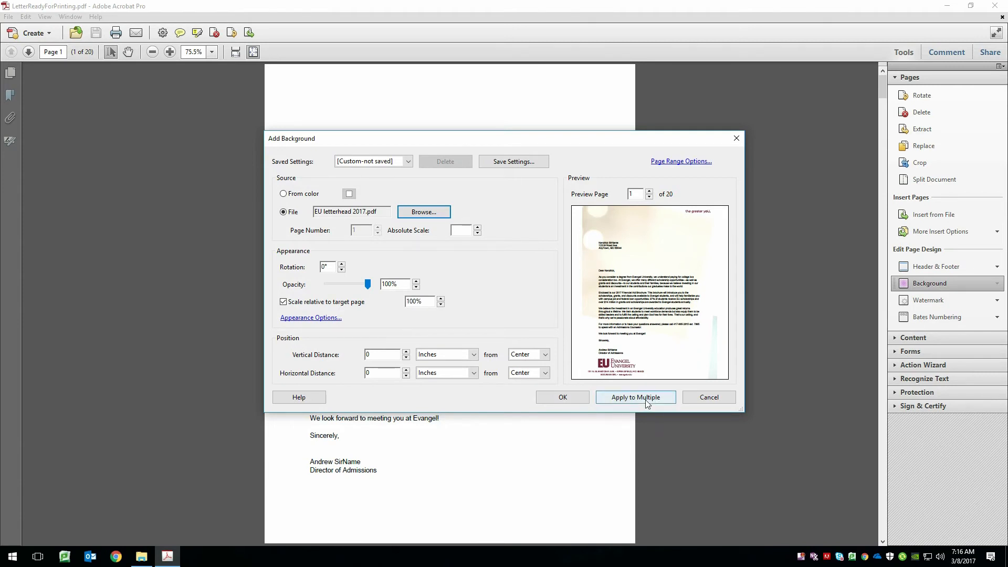
- Apply the letterhead background to LetterReadyForPrinting.pdf via Apply to Multiple, accepting output options
click(635, 397)
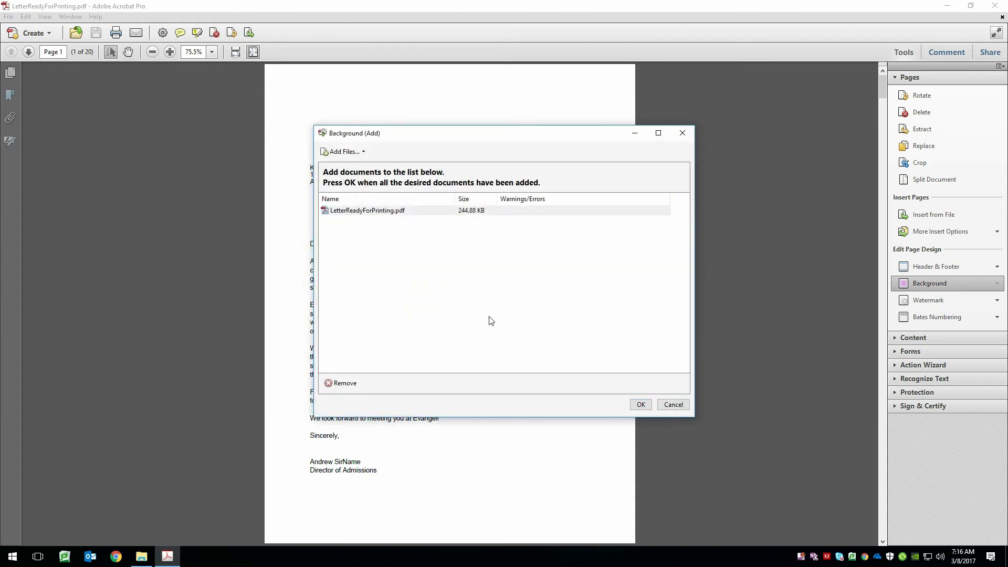
click(640, 404)
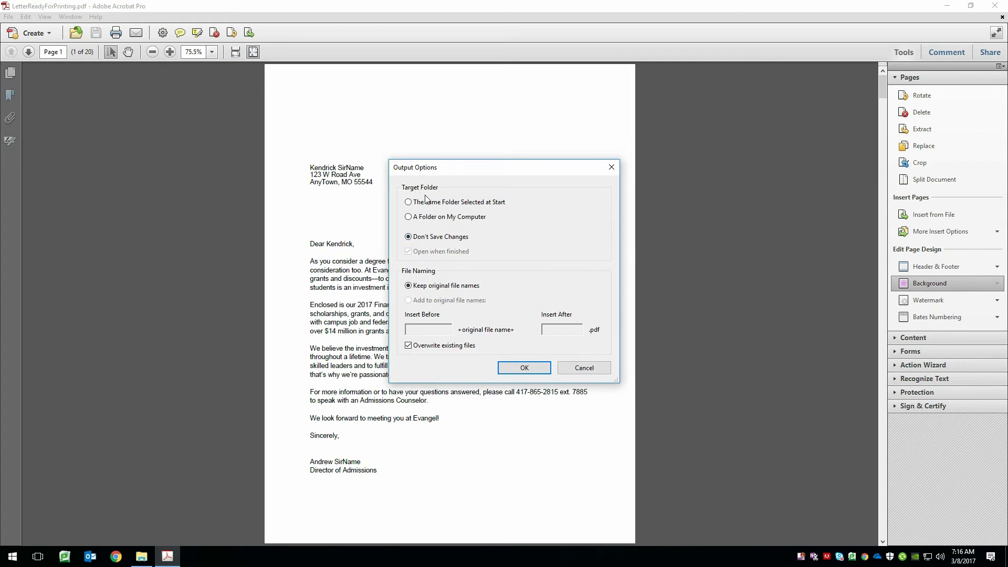
mouse_move(452, 198)
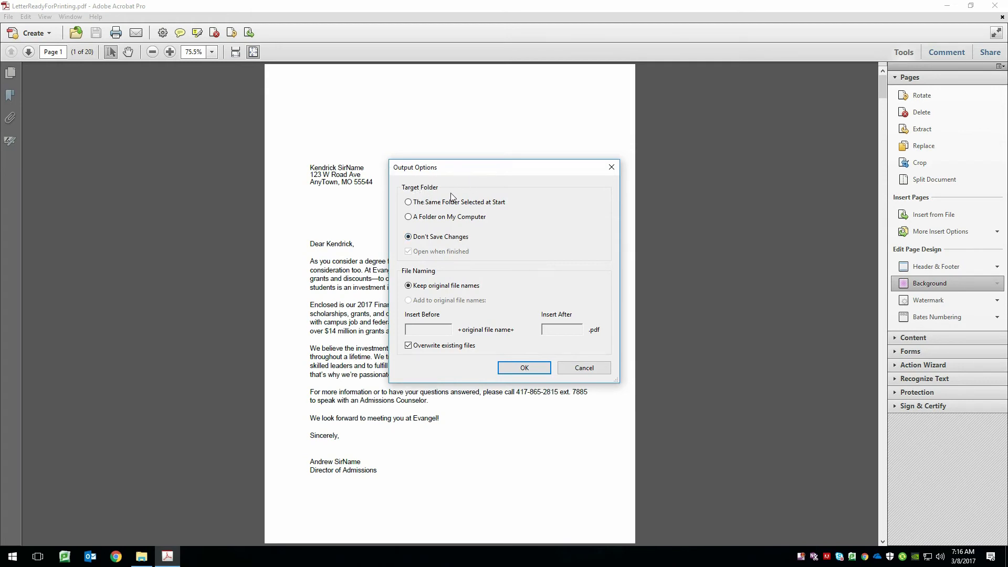
mouse_move(501, 255)
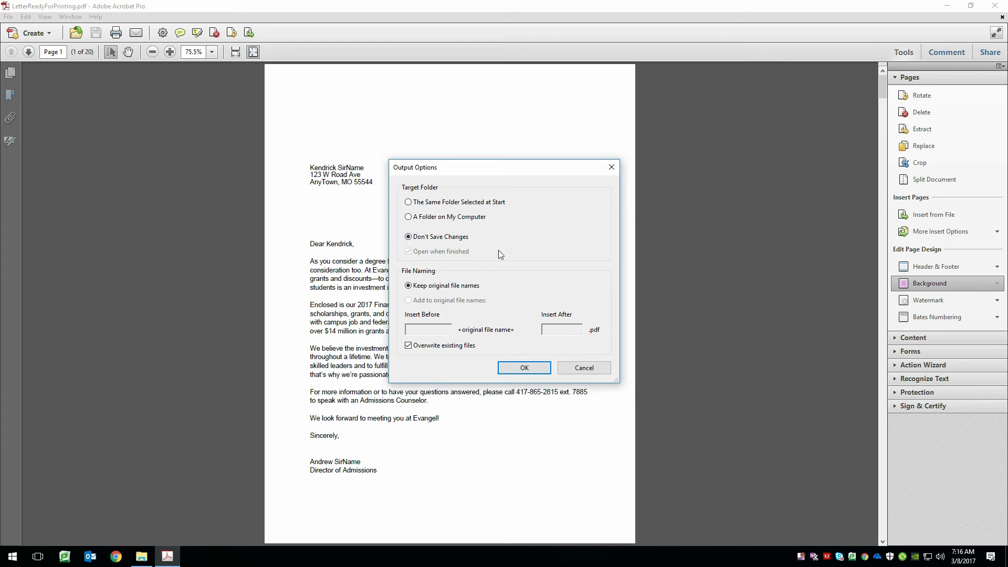
mouse_move(459, 266)
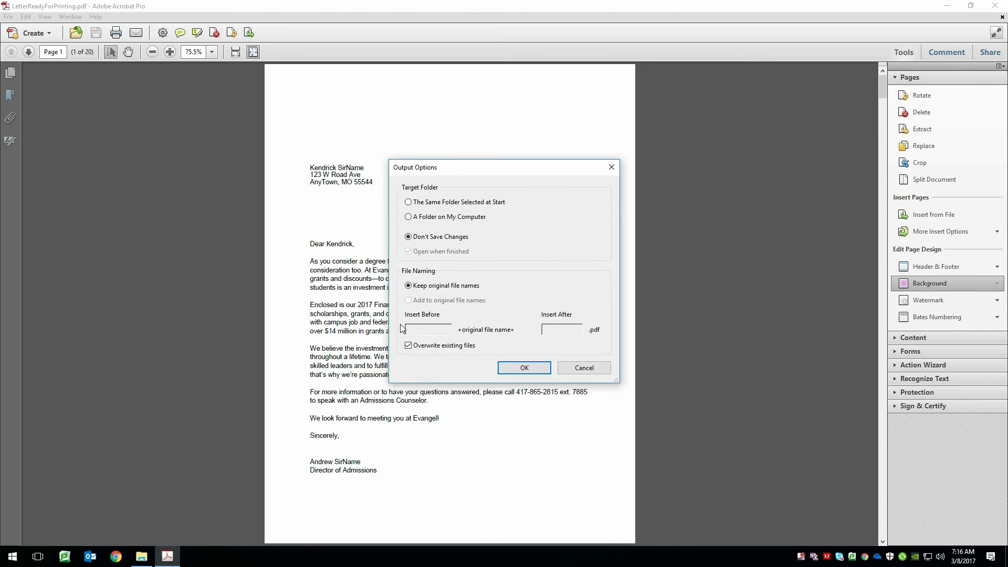
click(524, 368)
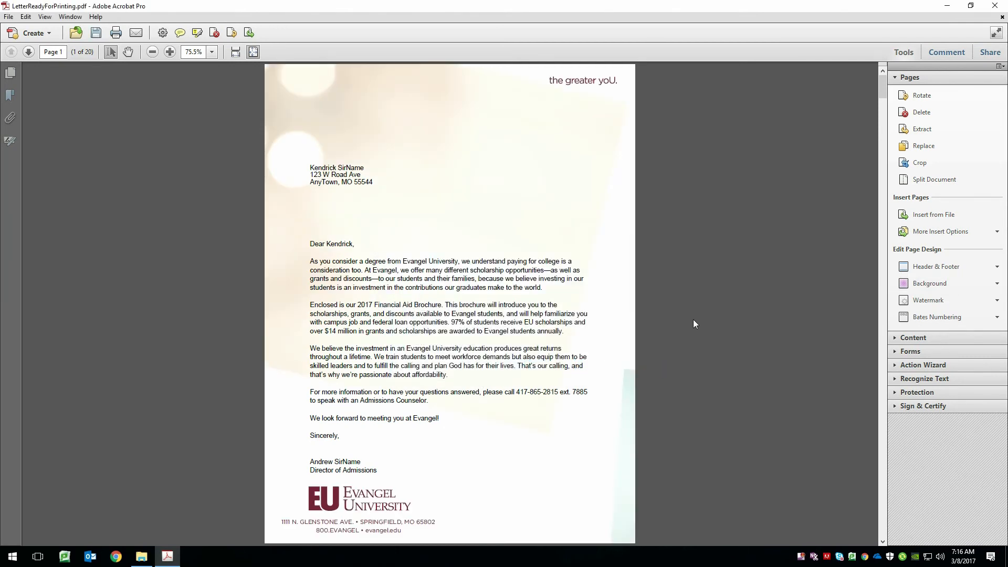
mouse_move(423, 240)
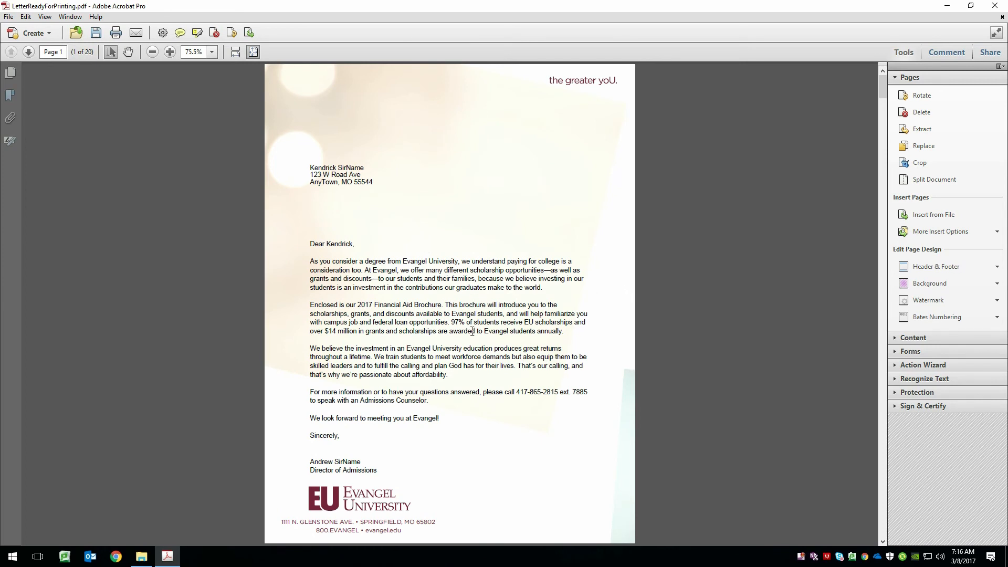
click(28, 52)
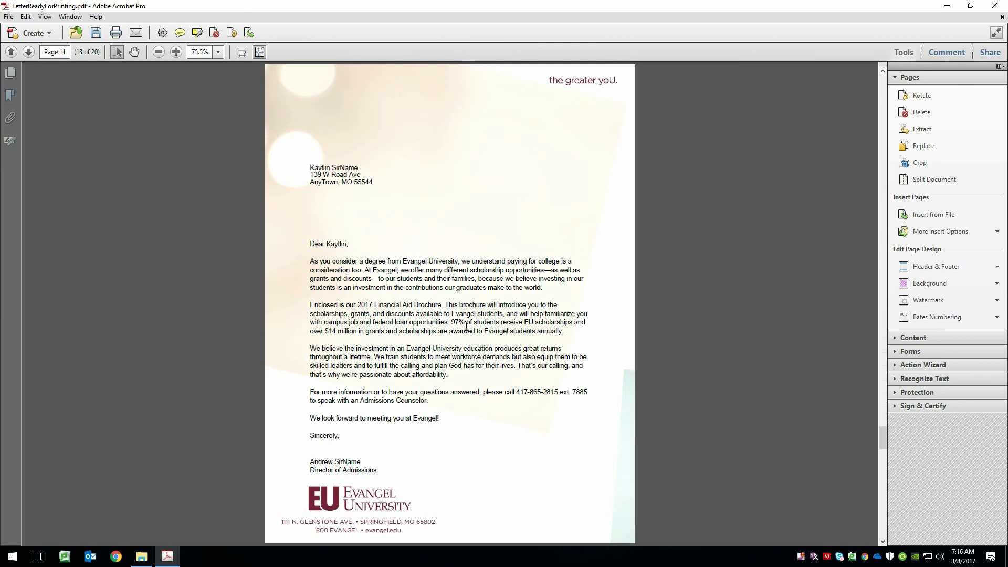
click(28, 52)
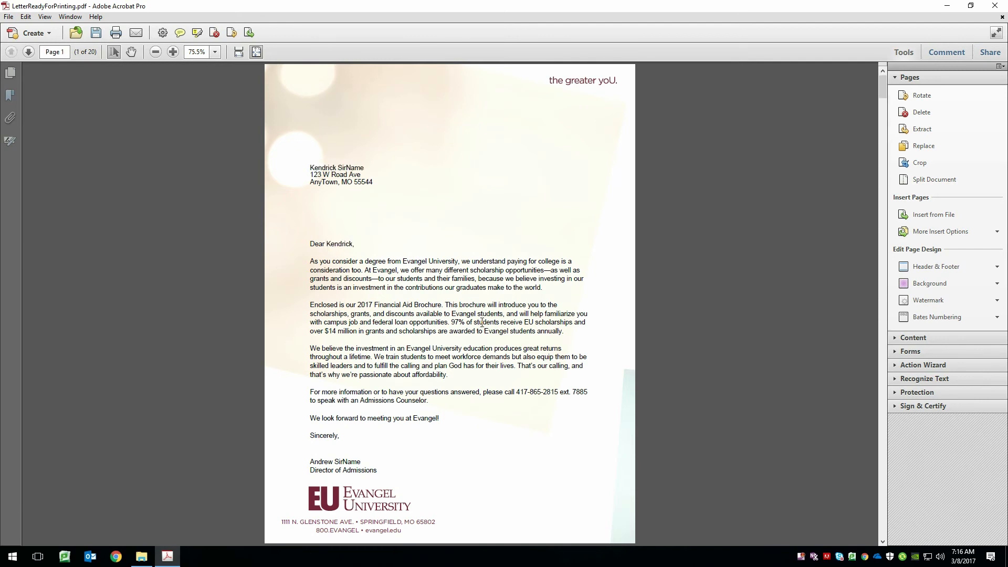
mouse_move(121, 18)
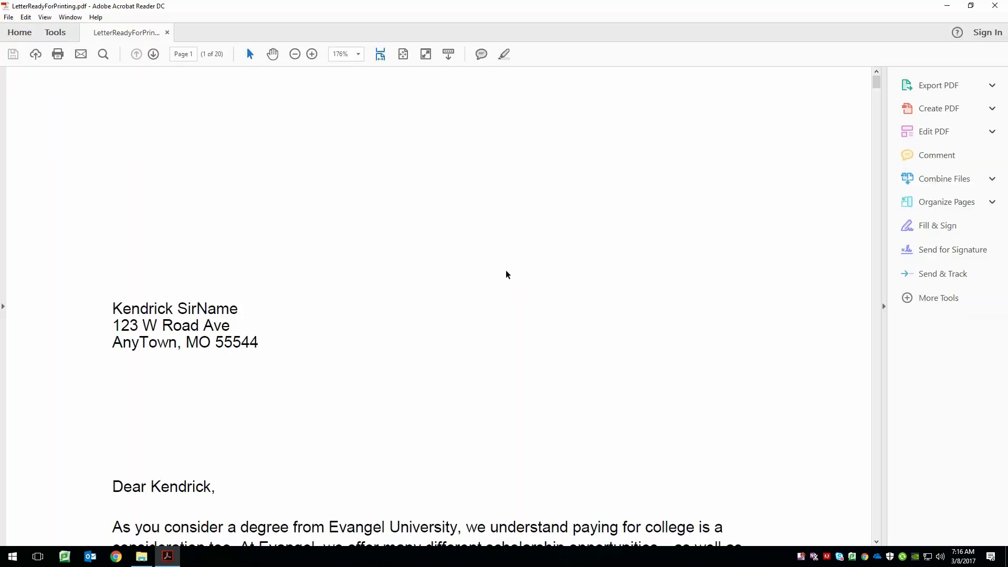
mouse_move(929, 194)
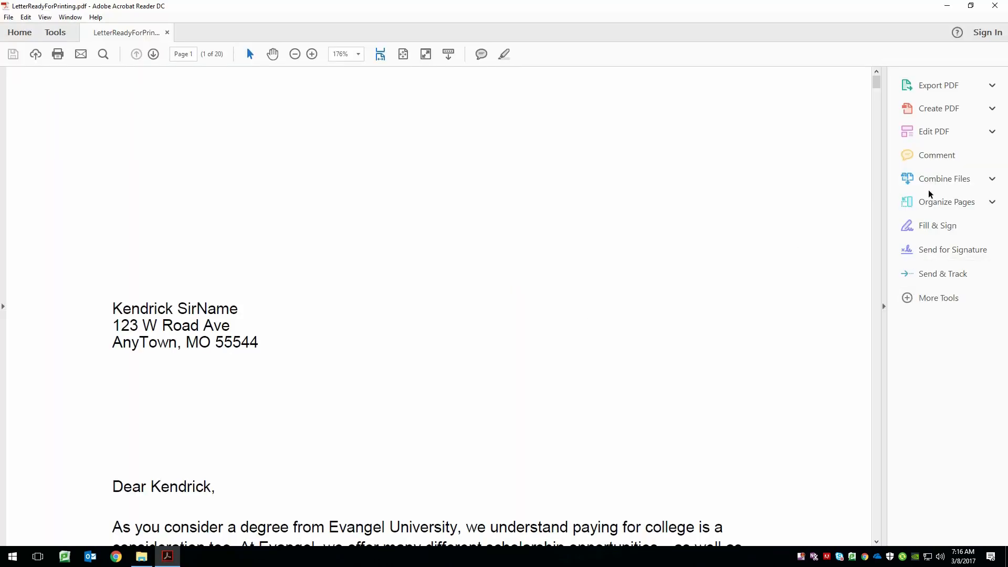
- Expand Edit PDF to see the Pro prompt, then view Reader's full tools catalog
click(933, 131)
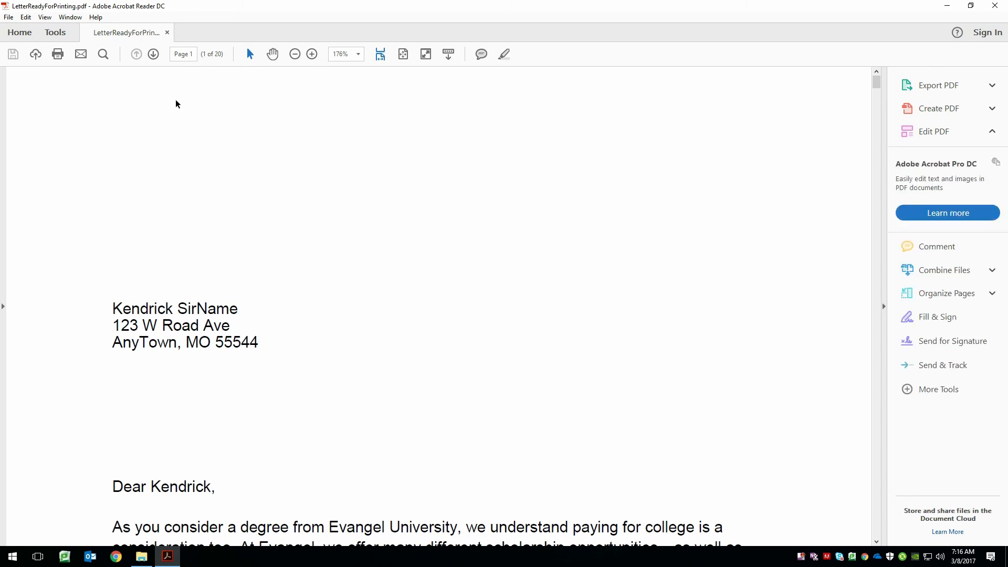
click(55, 32)
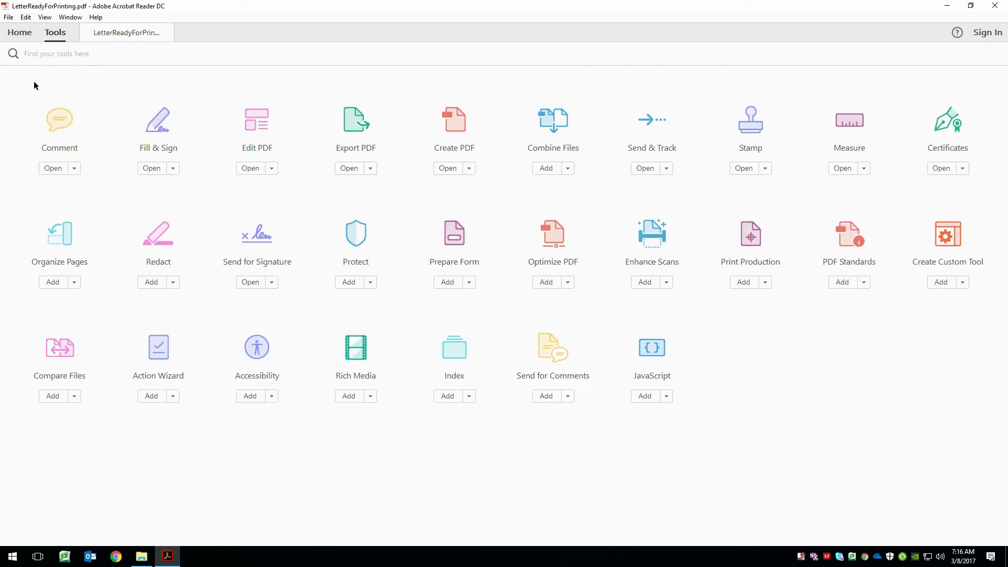
mouse_move(286, 312)
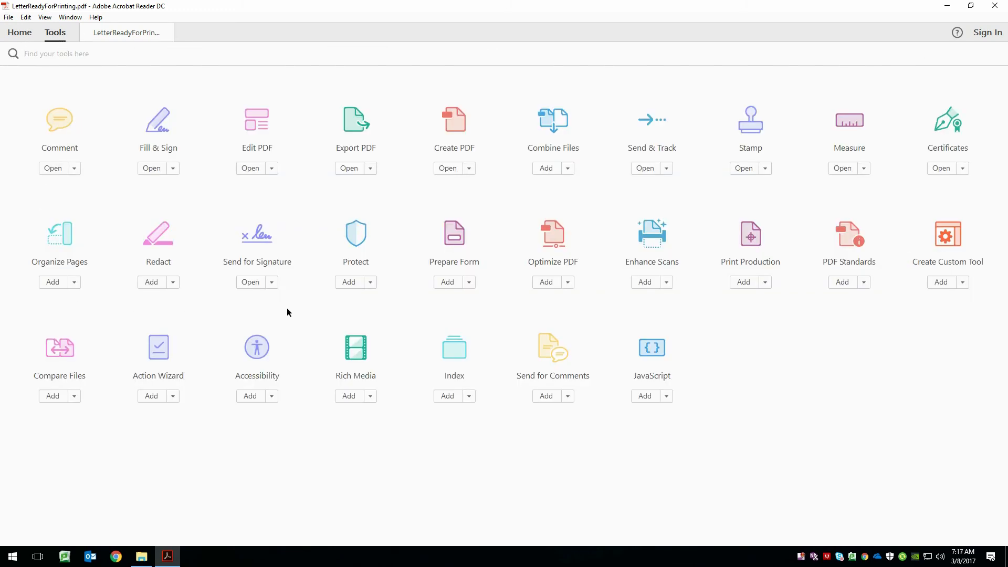
mouse_move(834, 349)
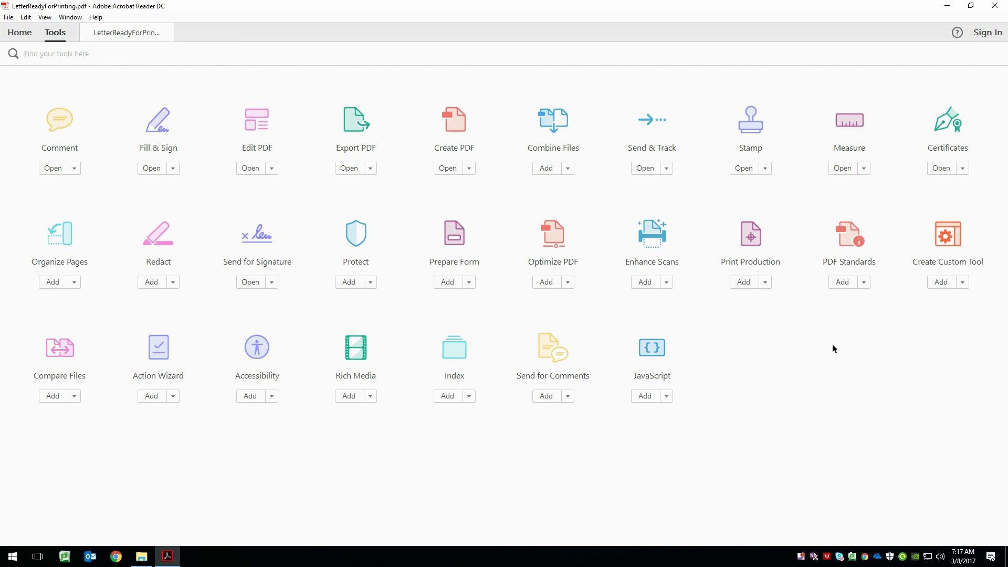
mouse_move(918, 344)
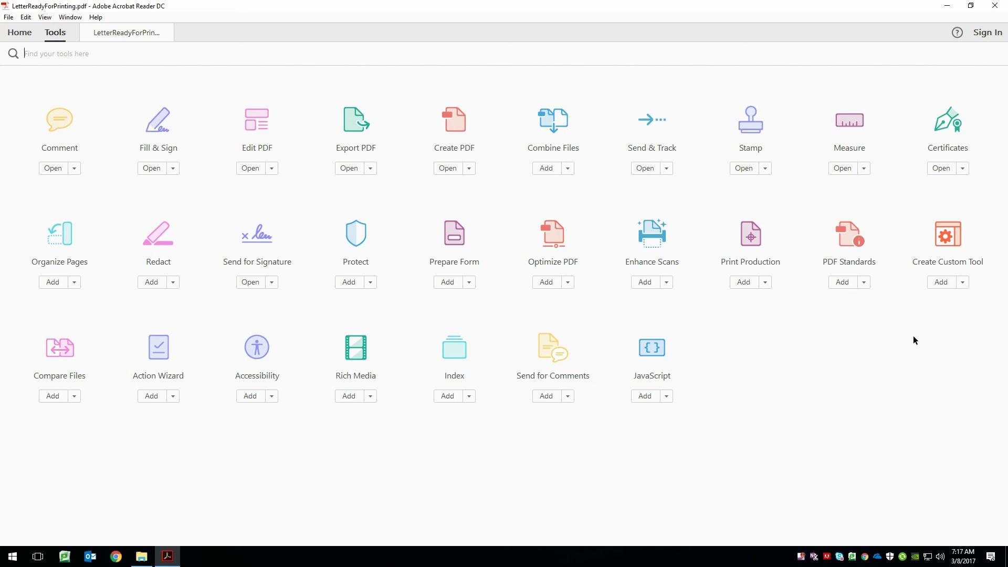
mouse_move(888, 357)
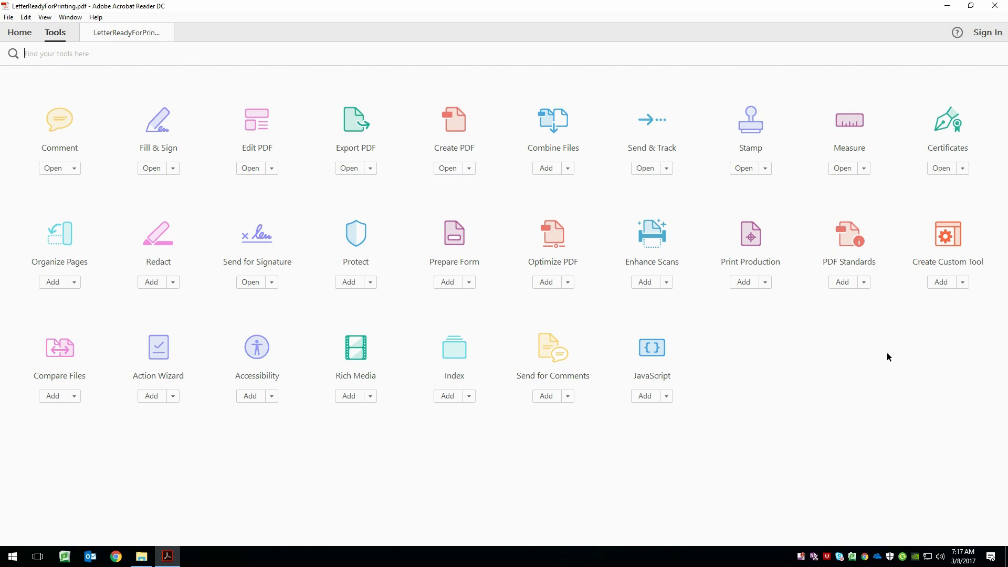
mouse_move(327, 39)
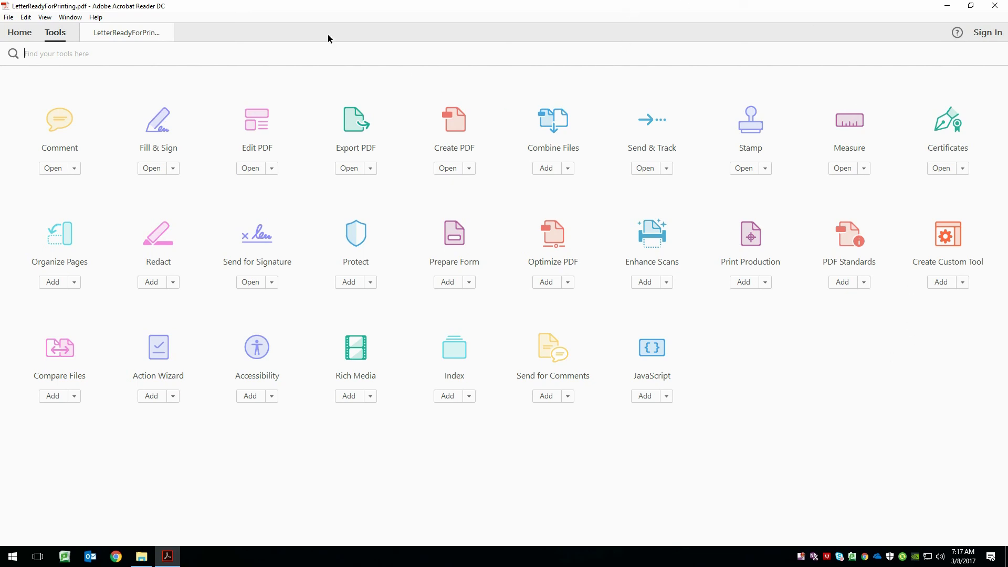
mouse_move(230, 31)
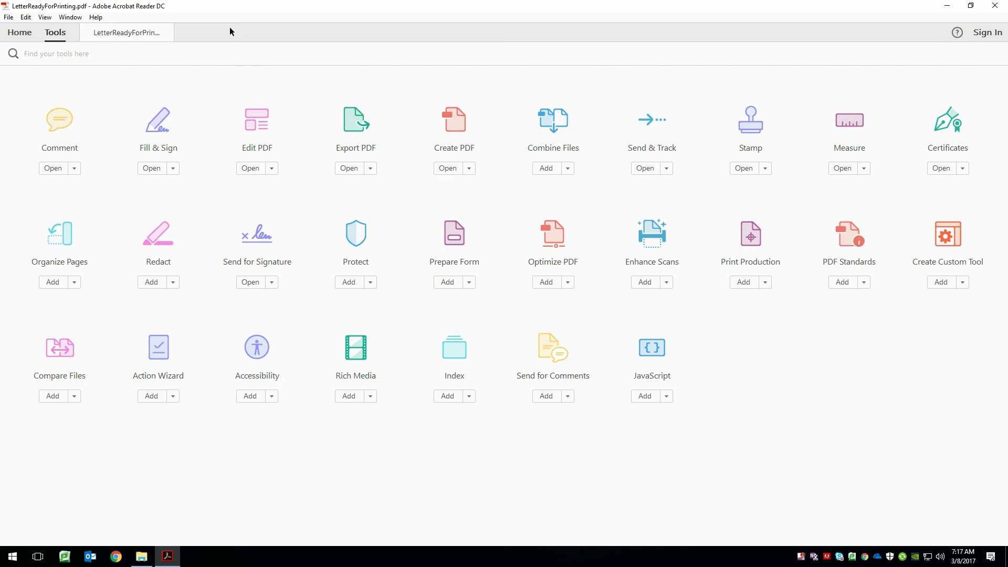
mouse_move(229, 38)
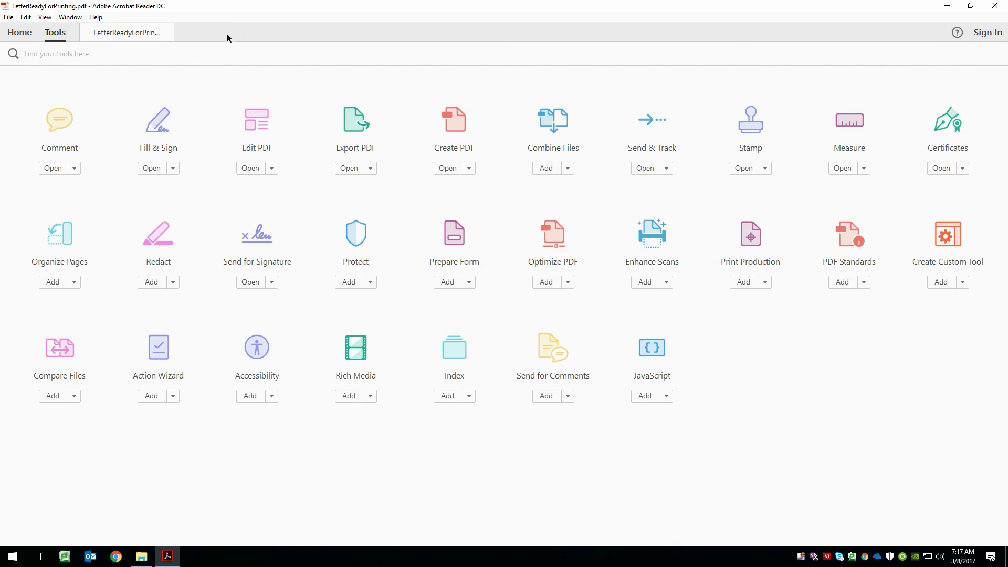